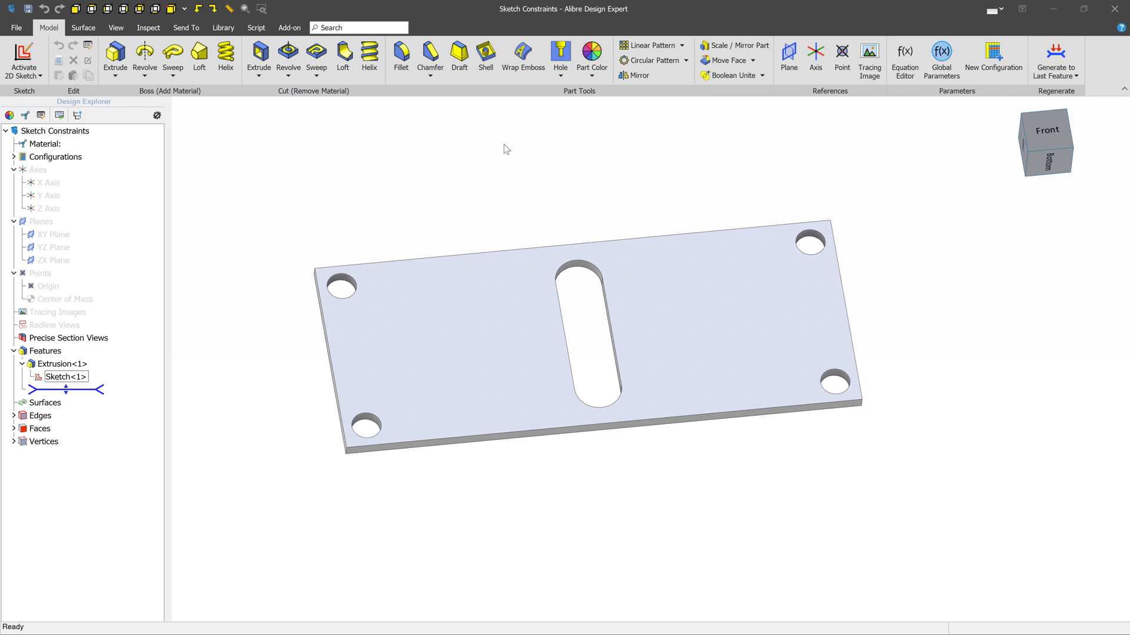
Step: Select the plate, orbit to an edge-on view, and right-click Sketch<1> for its menu
click(389, 392)
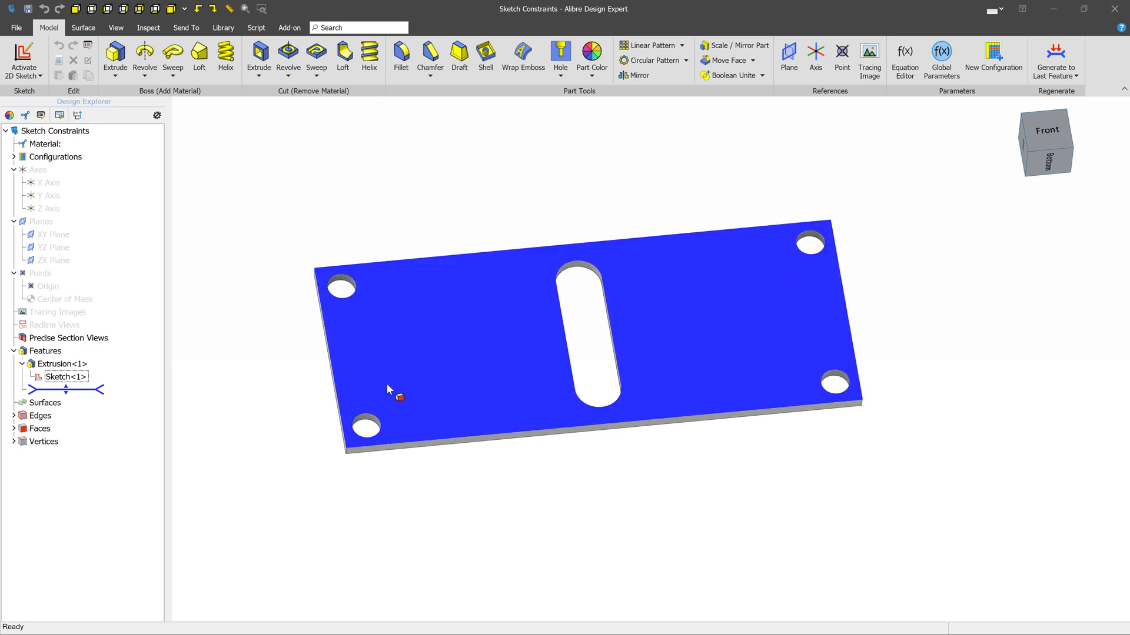
drag(389, 389, 472, 324)
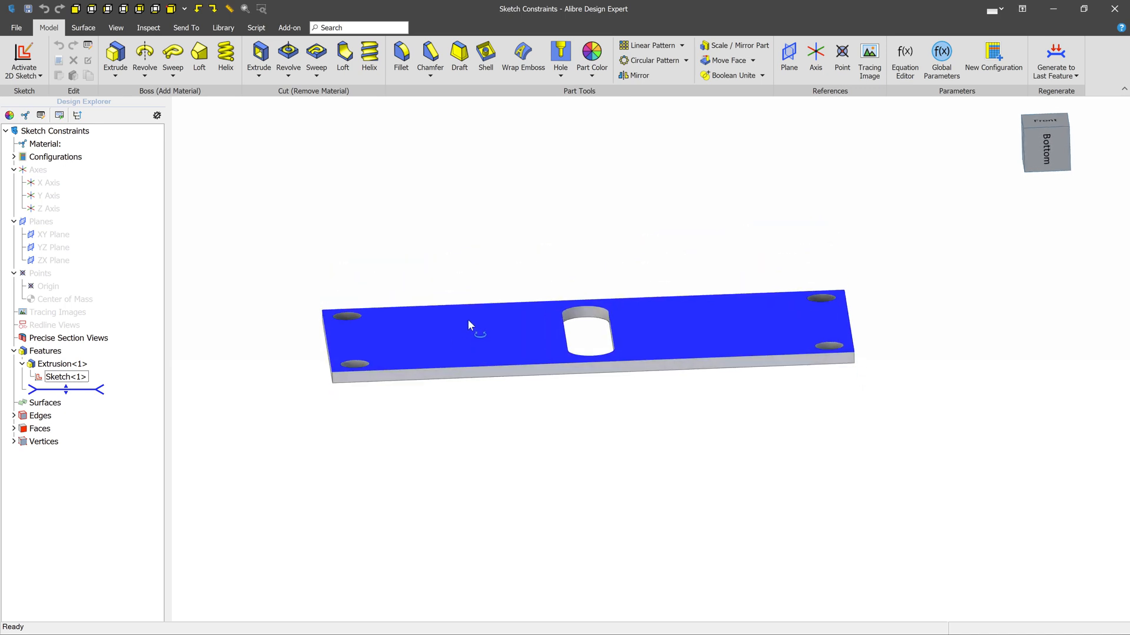
click(65, 377)
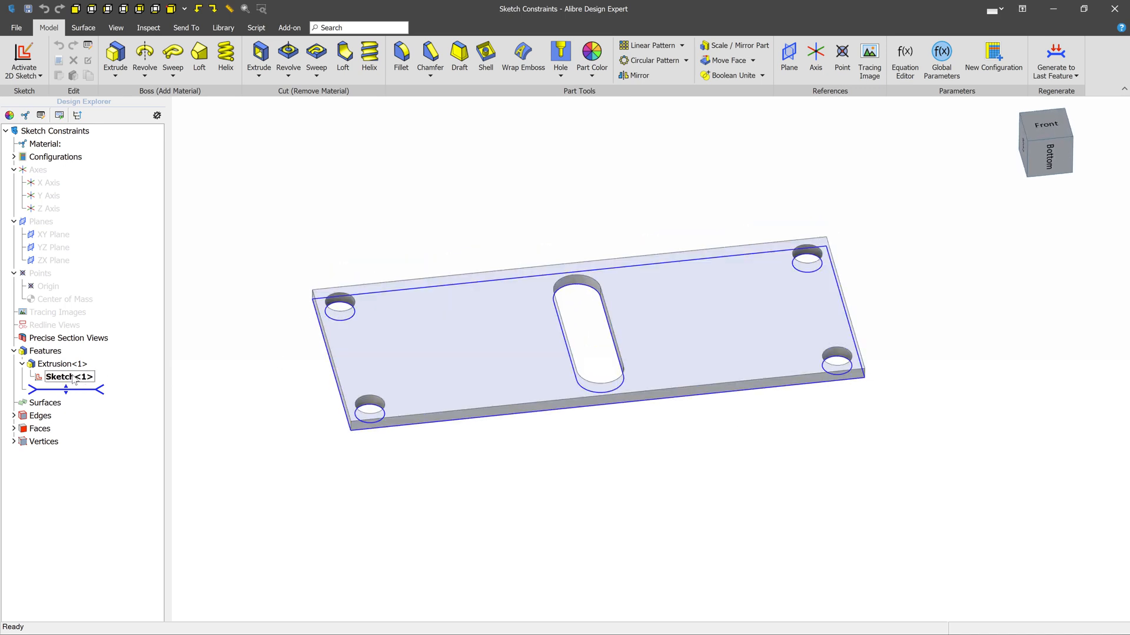
right_click(65, 377)
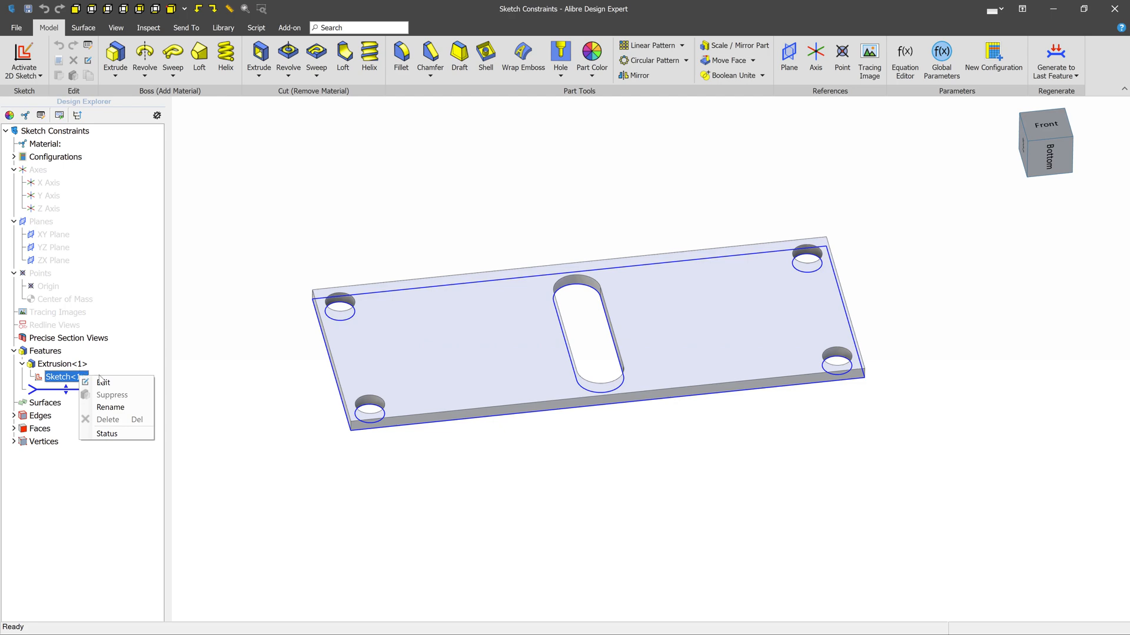
Step: Edit Sketch<1> and select the hole diameter dimensions to change them to .500
click(102, 382)
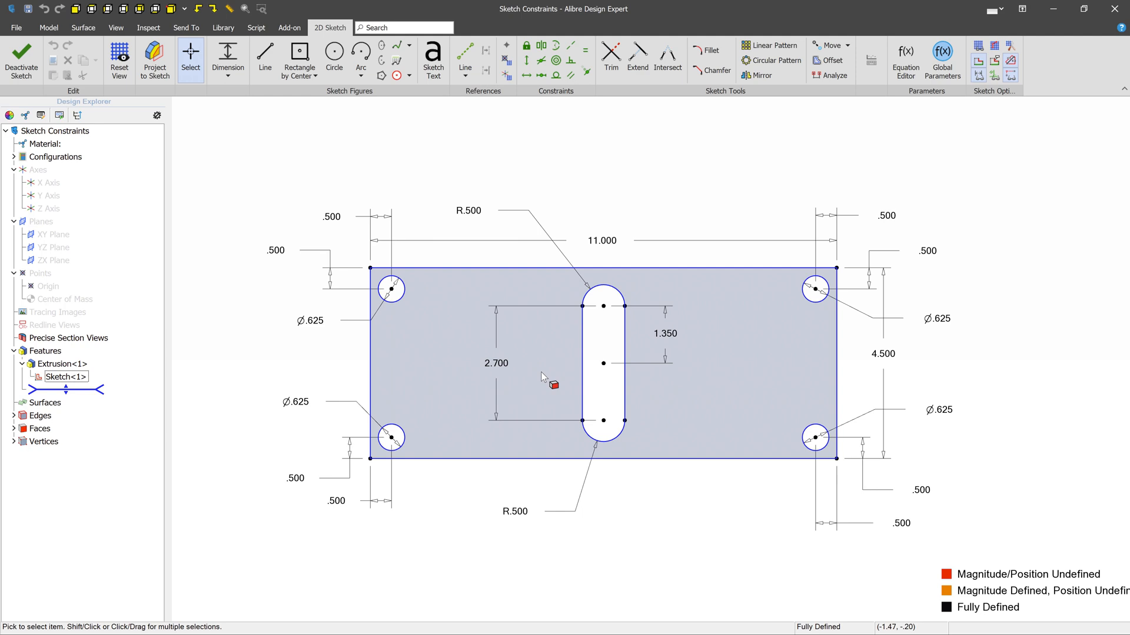
mouse_move(416, 420)
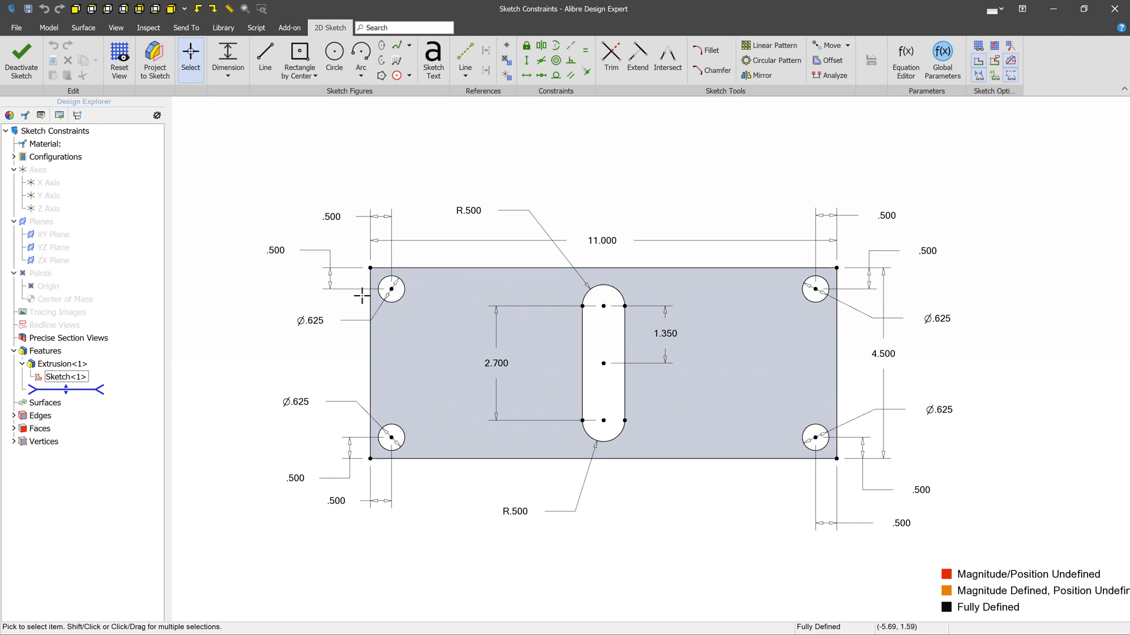
click(595, 292)
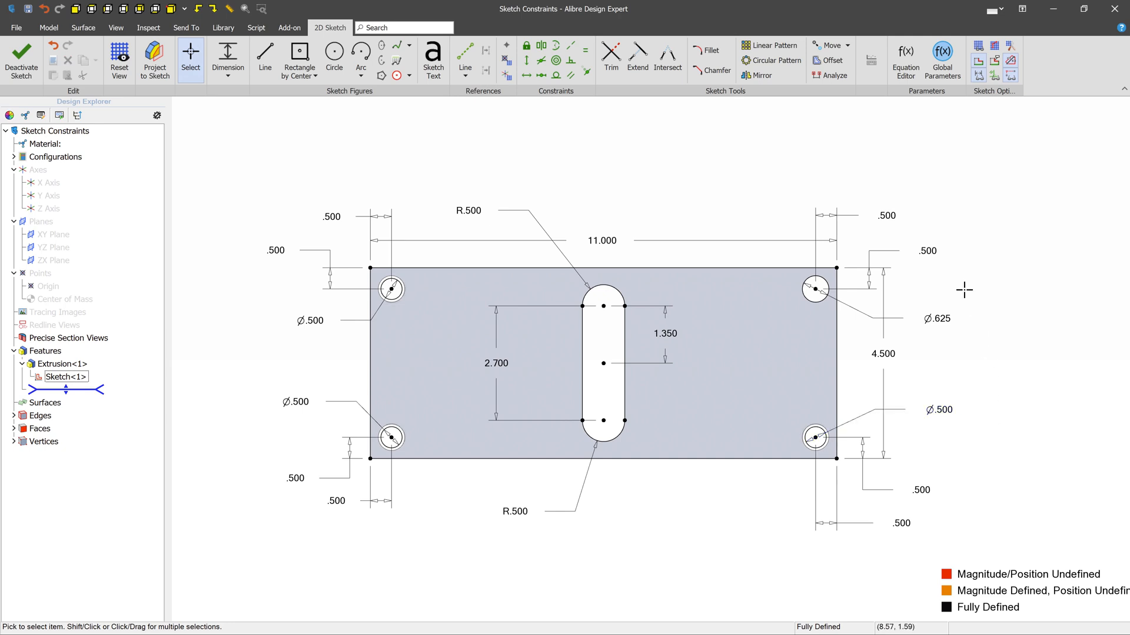
click(936, 319)
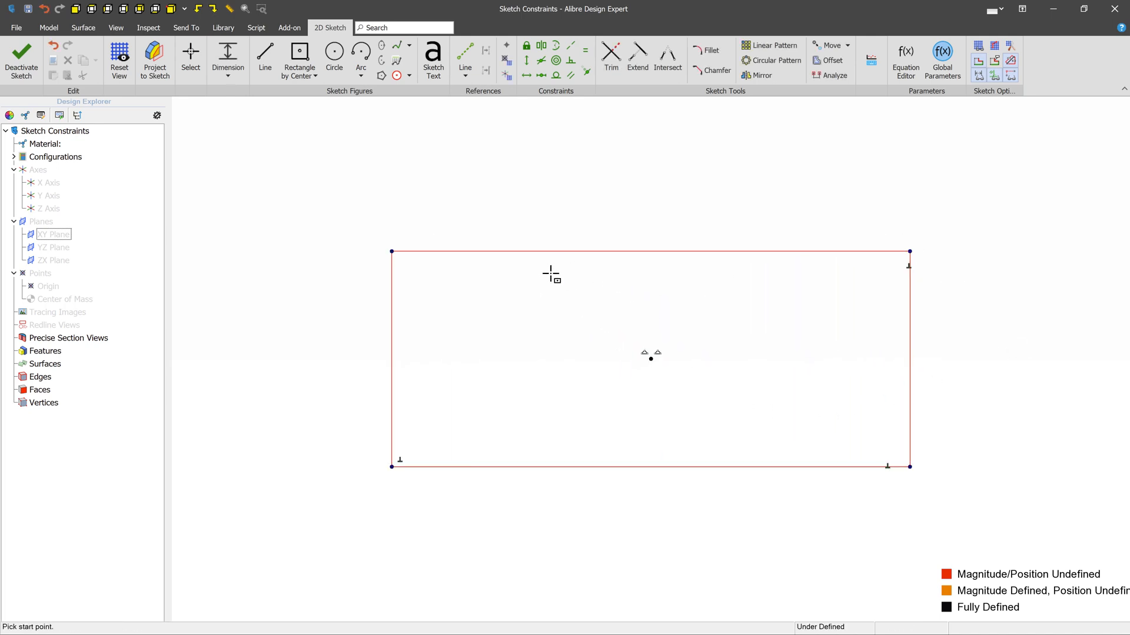
Step: Dimension the rectangle's top edge at 11.000 and its right edge at 8.000
click(228, 58)
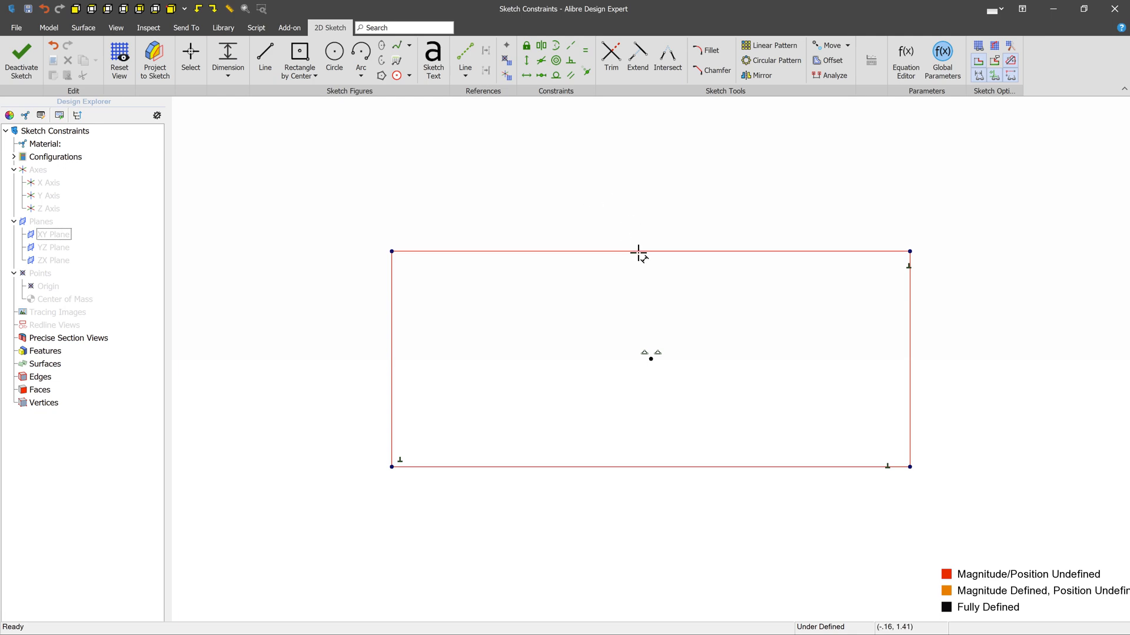
click(640, 252)
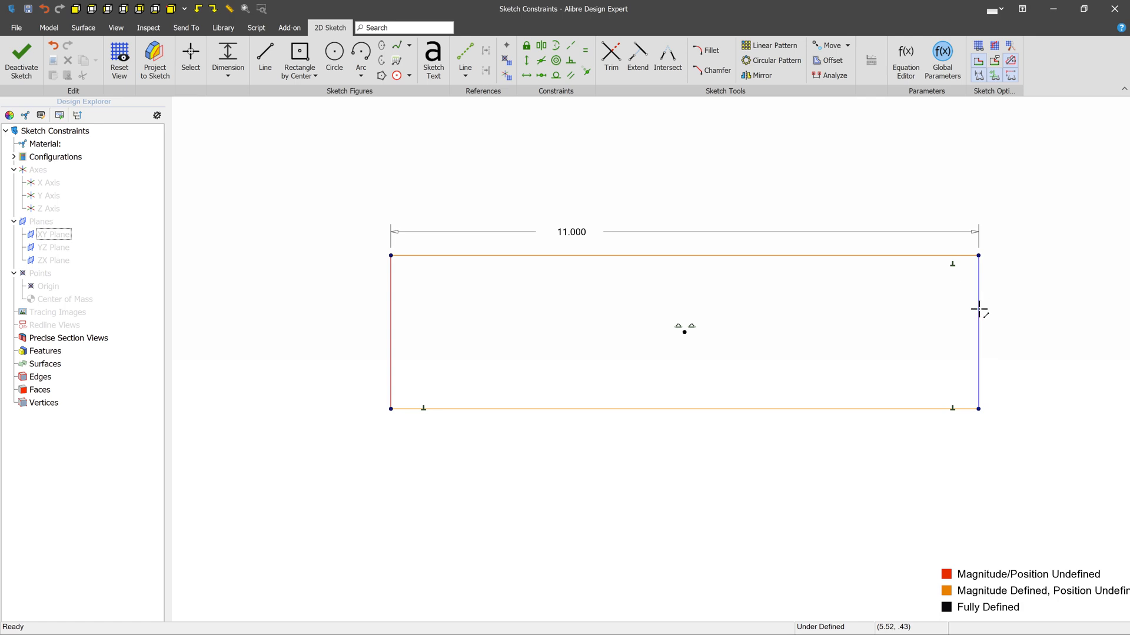
click(979, 311)
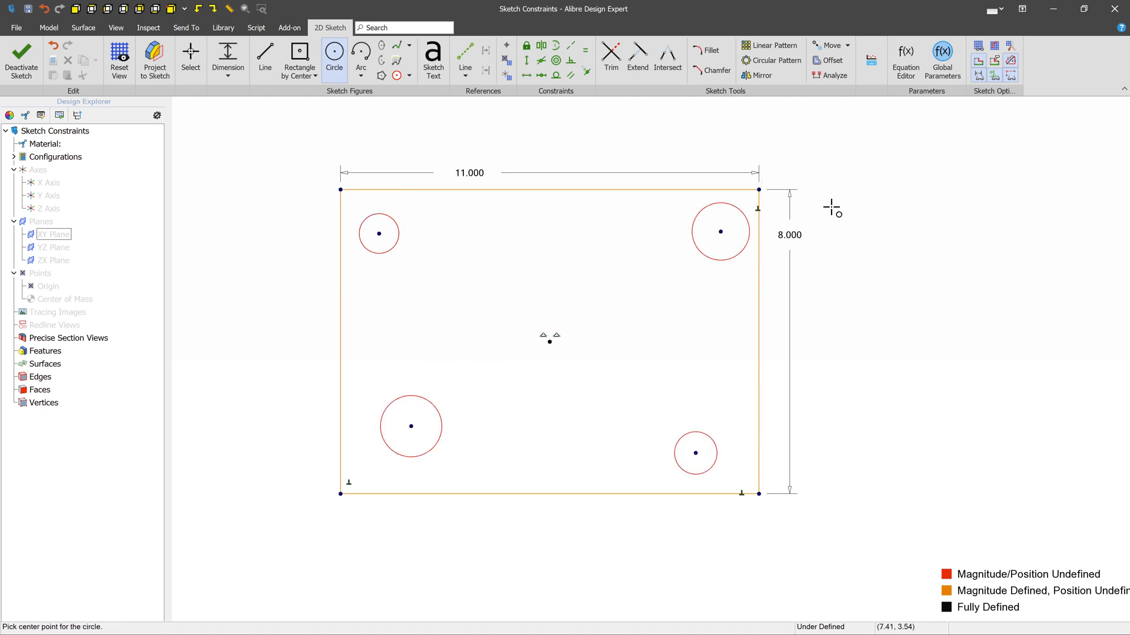
mouse_move(386, 273)
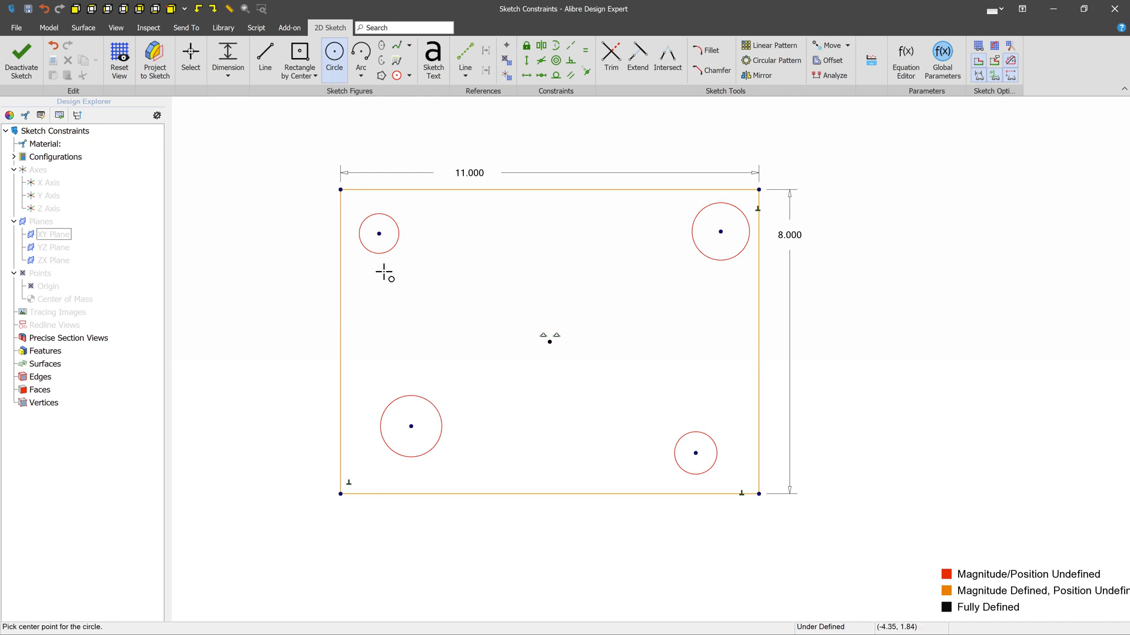
mouse_move(385, 273)
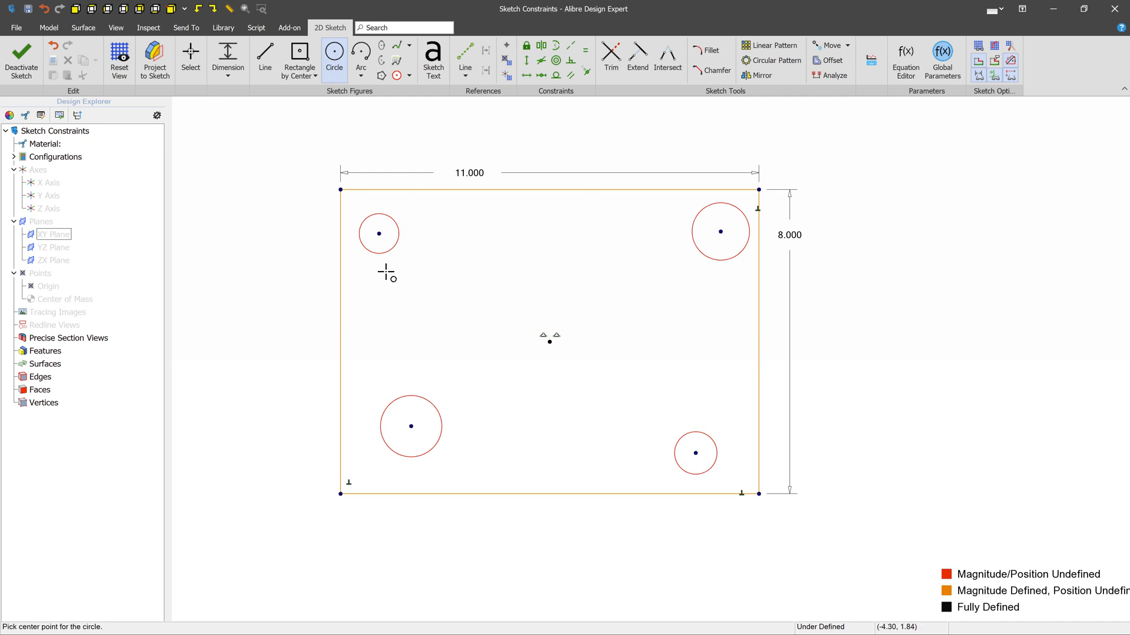
mouse_move(413, 195)
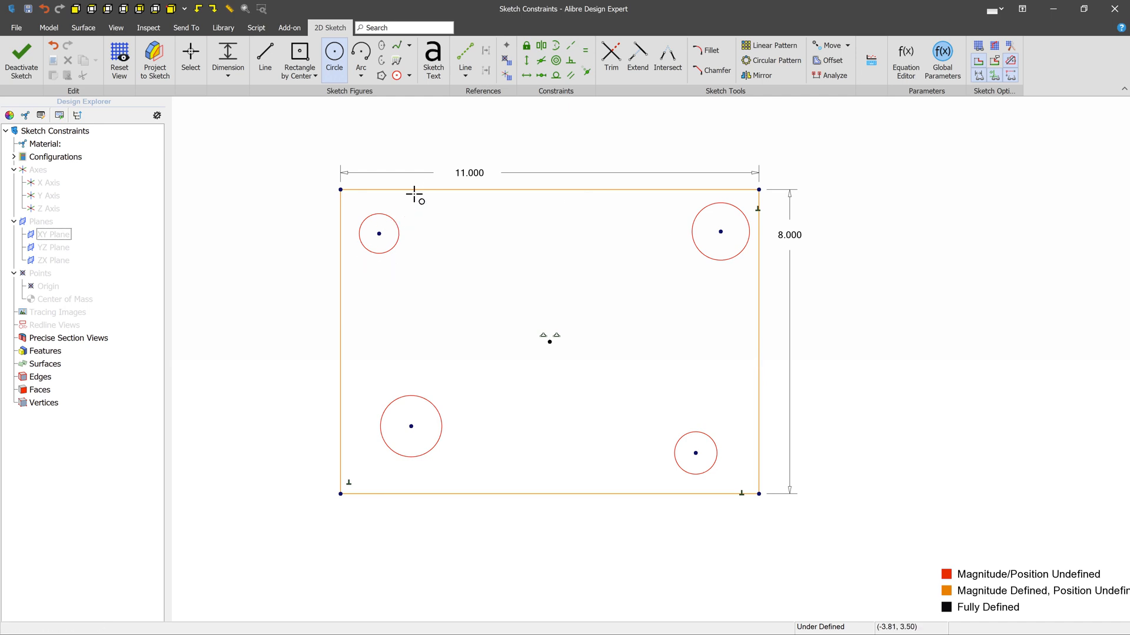
mouse_move(586, 52)
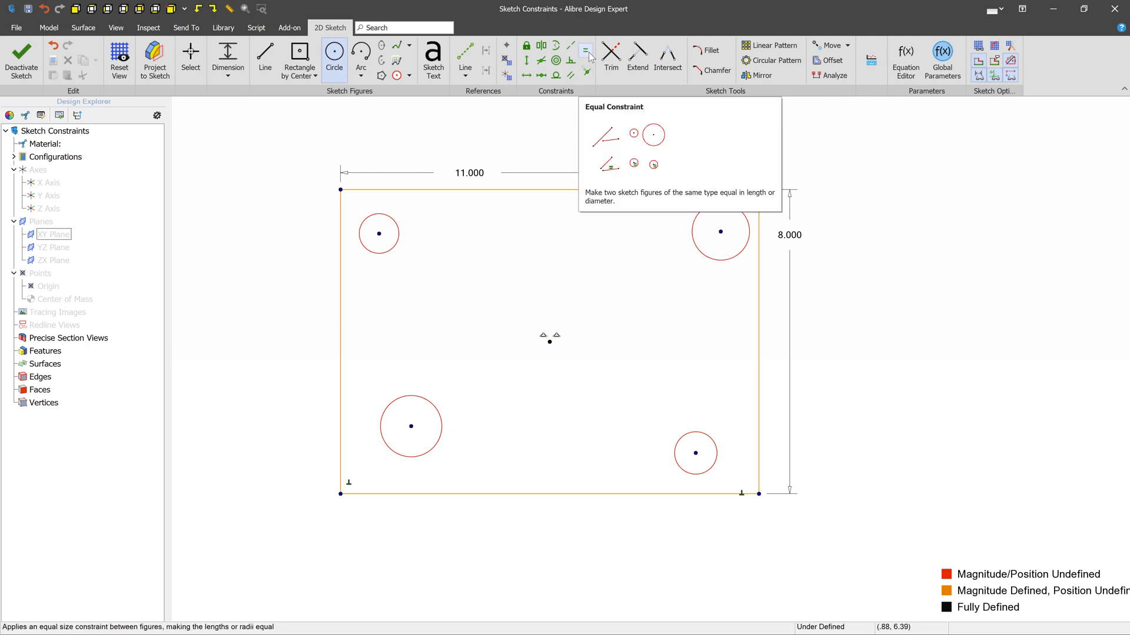
Step: Apply the Equal constraint to the corner circles, starting with the first circle
click(586, 51)
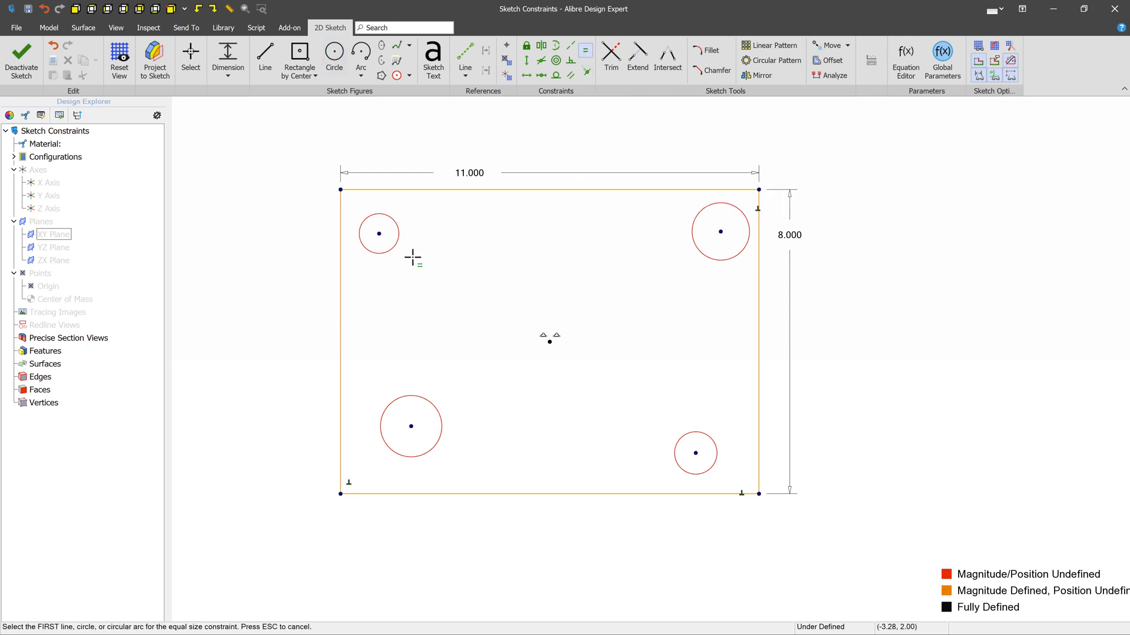
click(410, 426)
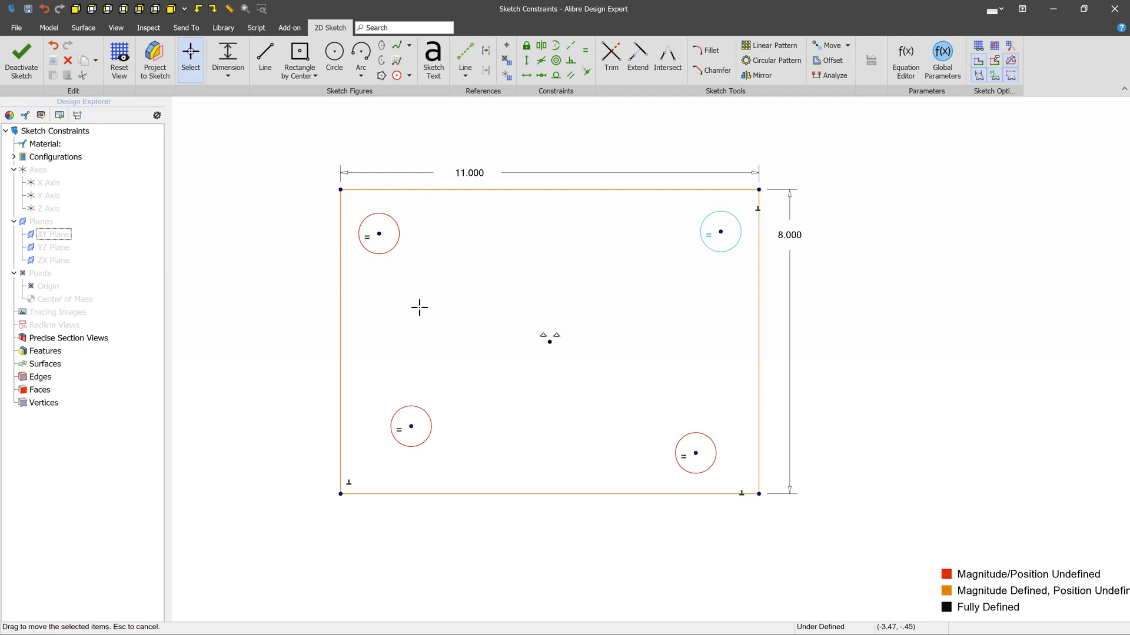
mouse_move(527, 76)
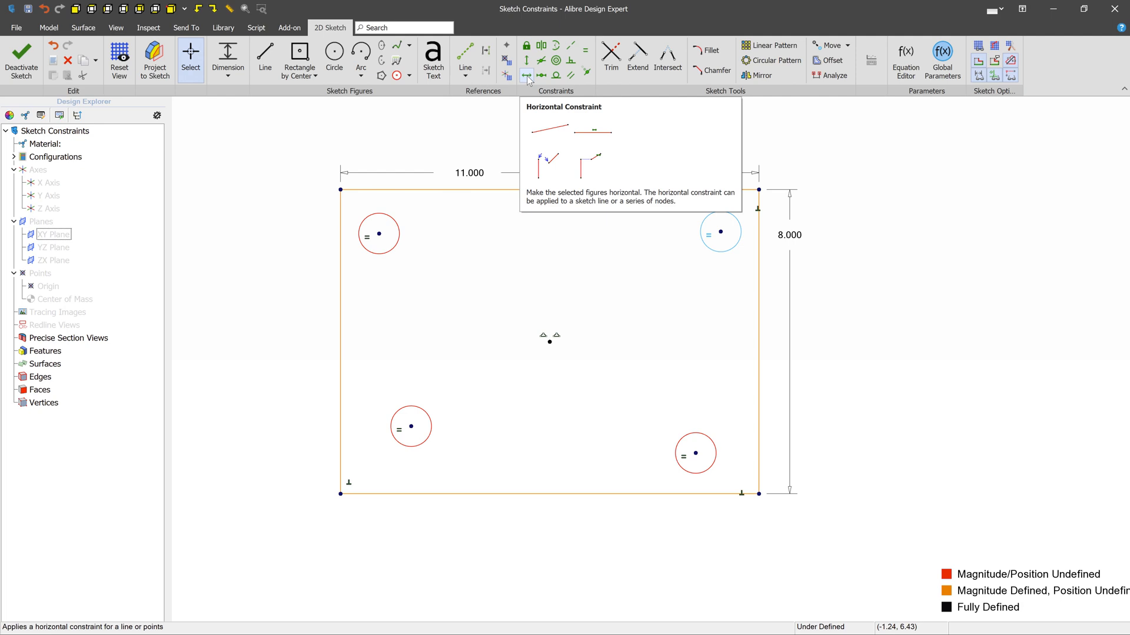
Step: Horizontally constrain the top-left circle centre, then drag that circle to test the alignment
click(526, 74)
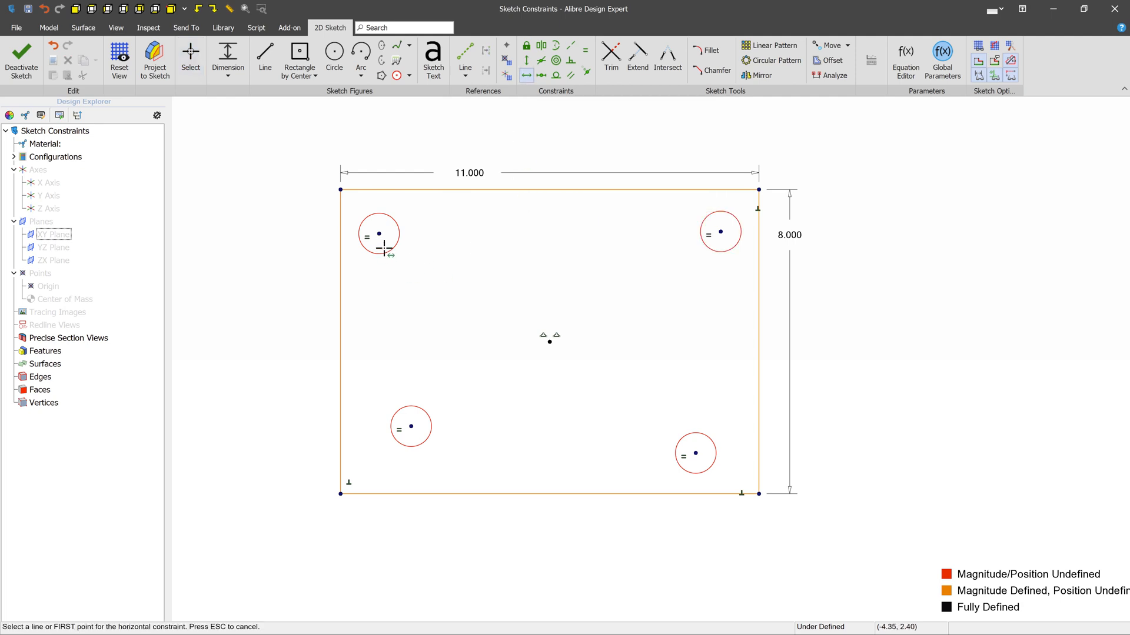
click(379, 233)
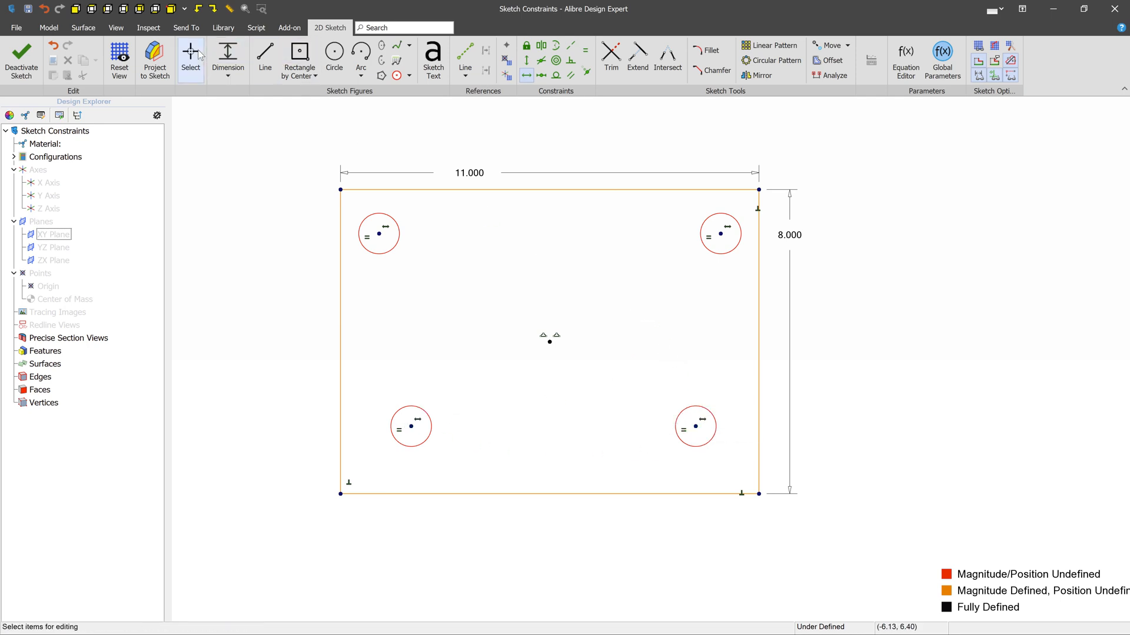
drag(379, 234, 401, 264)
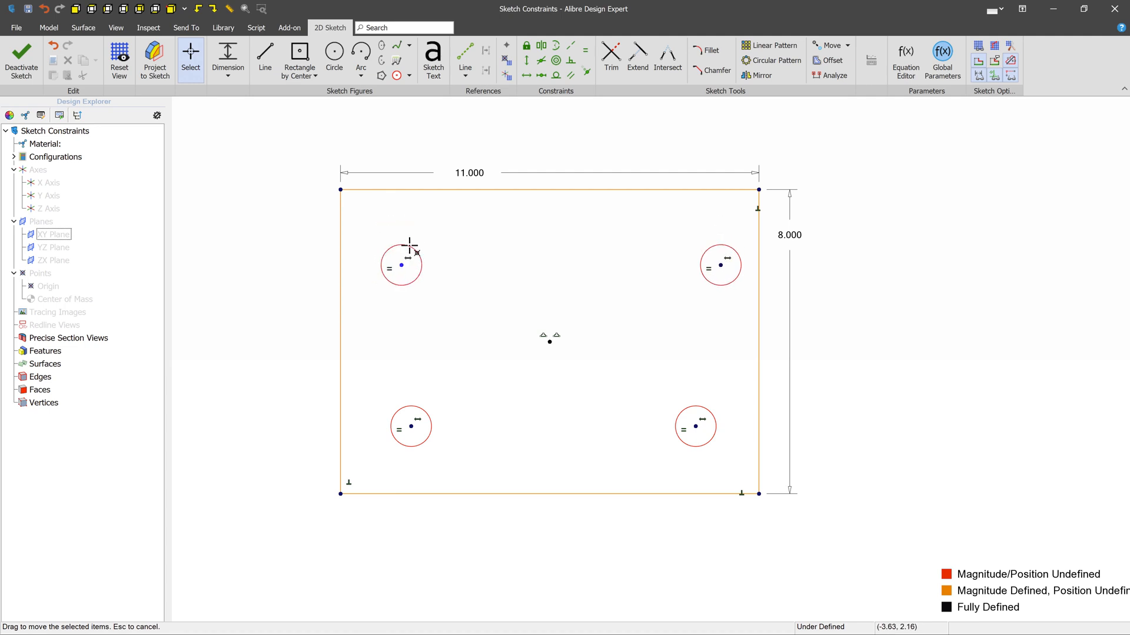
drag(401, 264, 387, 246)
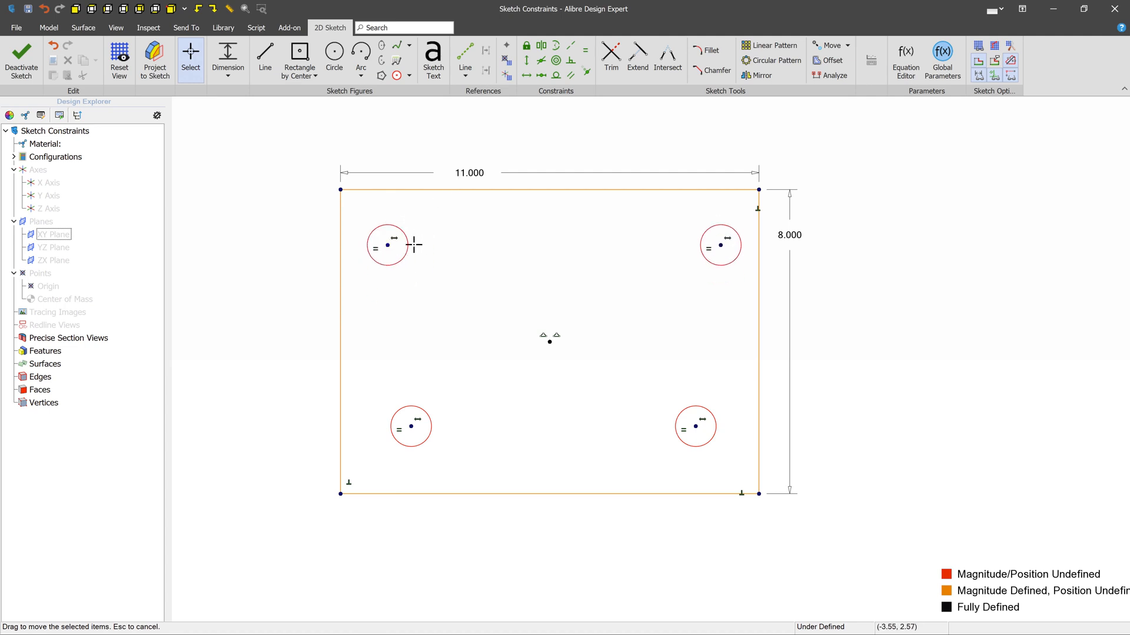
mouse_move(417, 402)
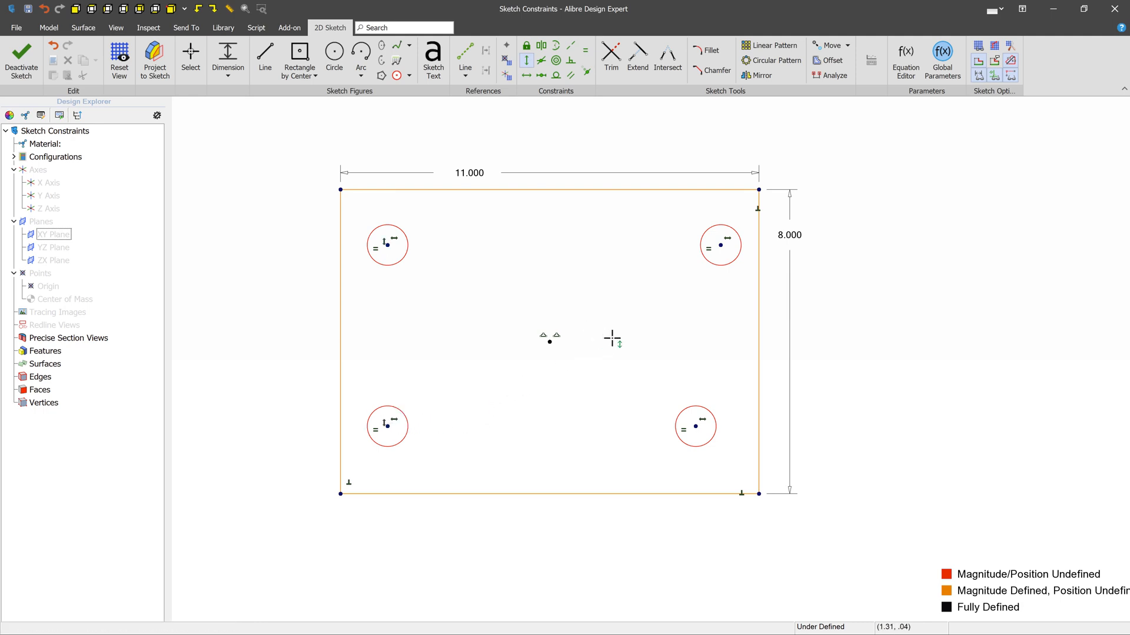
Step: Vertically constrain the left and right circle centre pairs, then drag circles to test
click(720, 245)
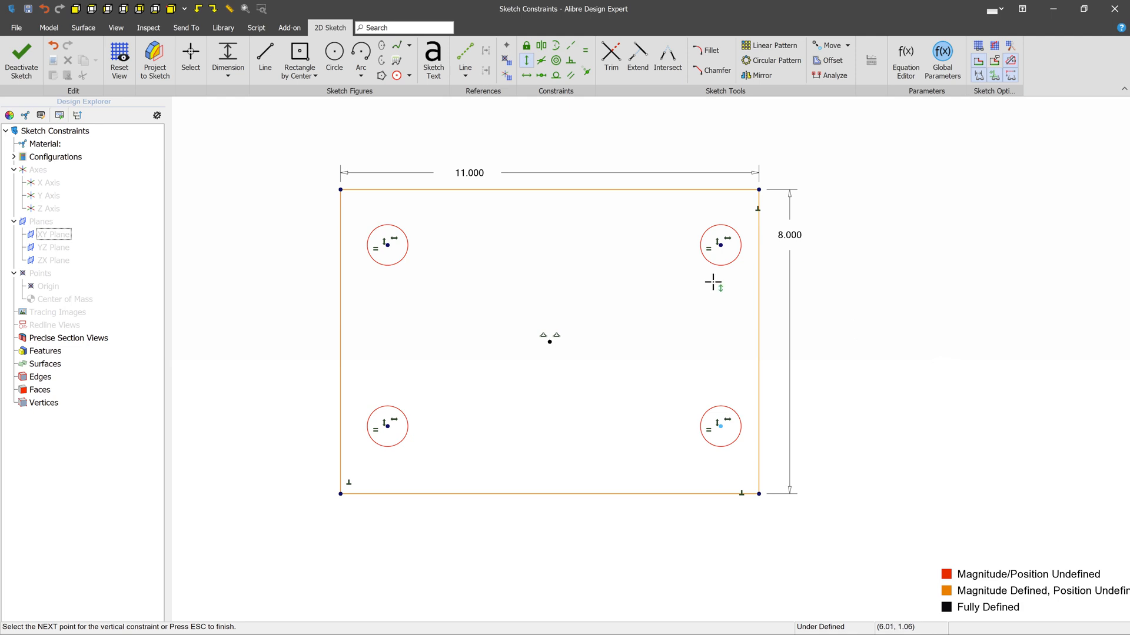
click(190, 56)
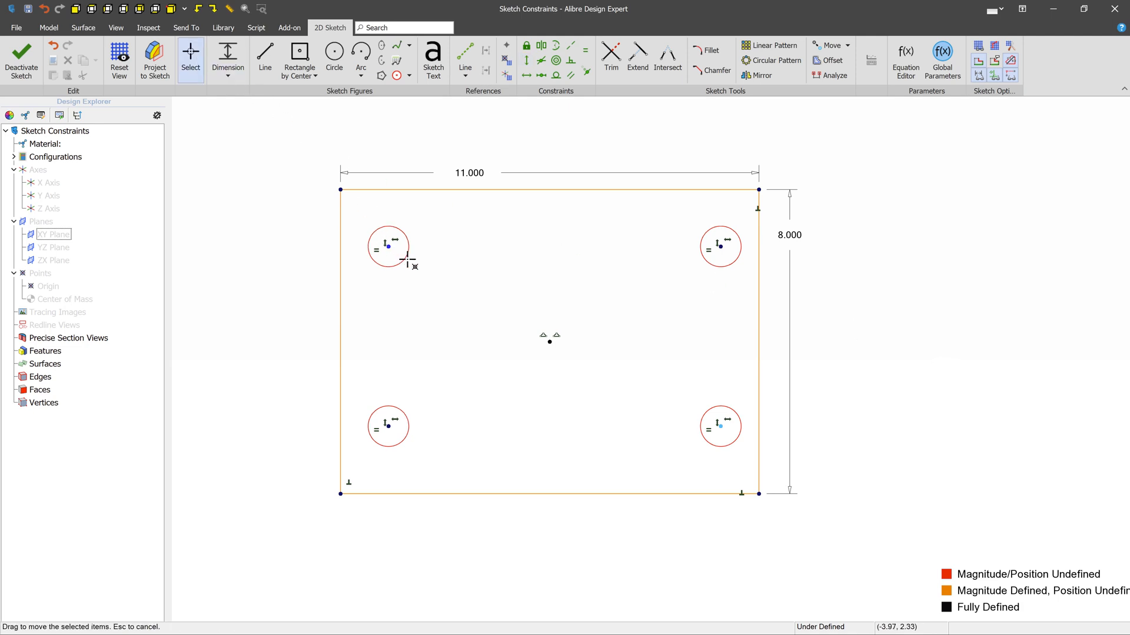
drag(387, 247, 549, 328)
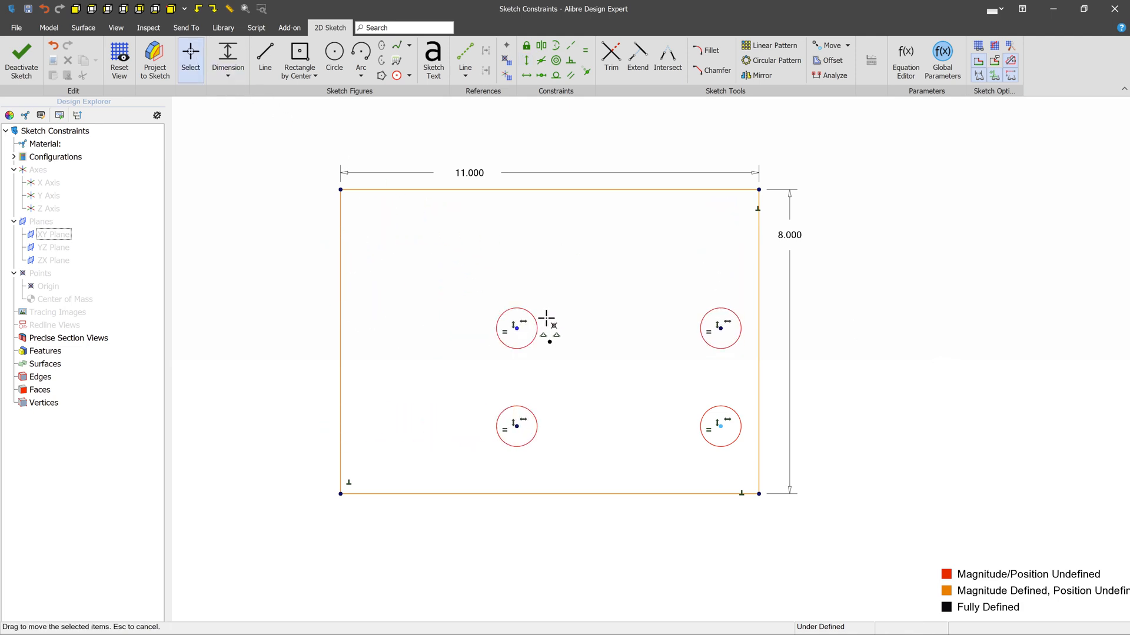
drag(516, 328, 407, 237)
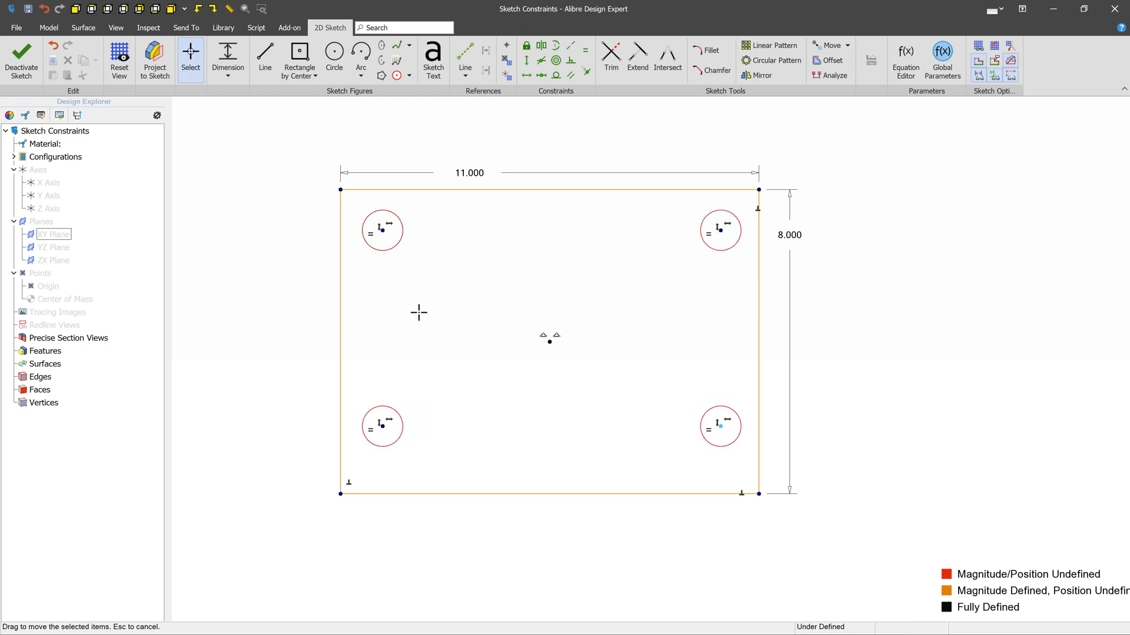
mouse_move(405, 224)
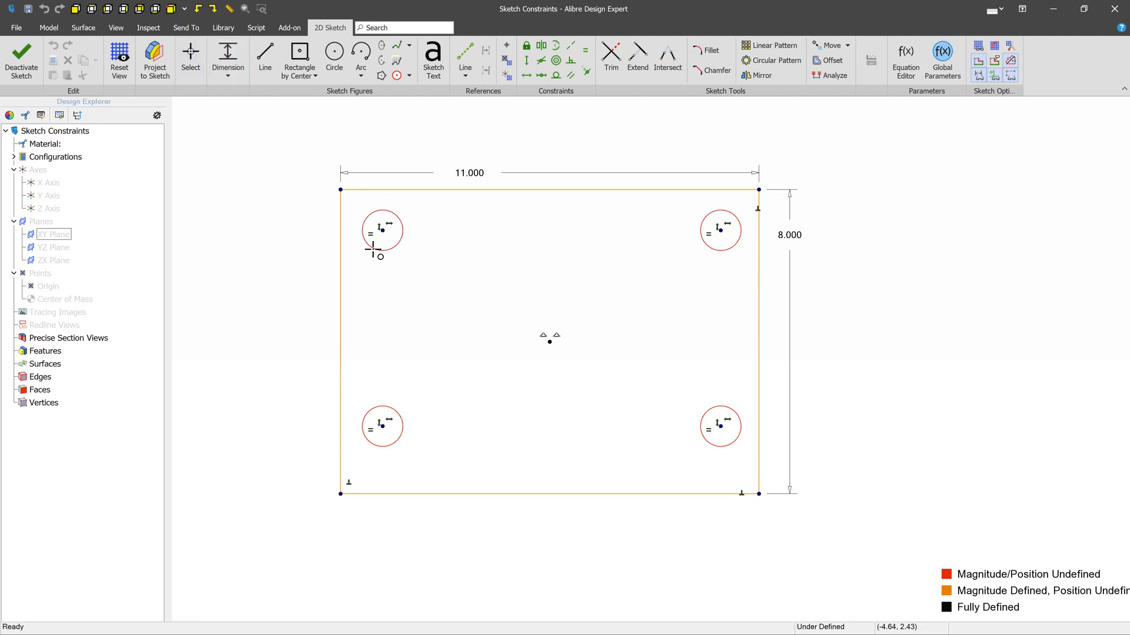
Step: Give the top-left circle a .600 diameter and .800 offsets from the left and top edges
click(382, 230)
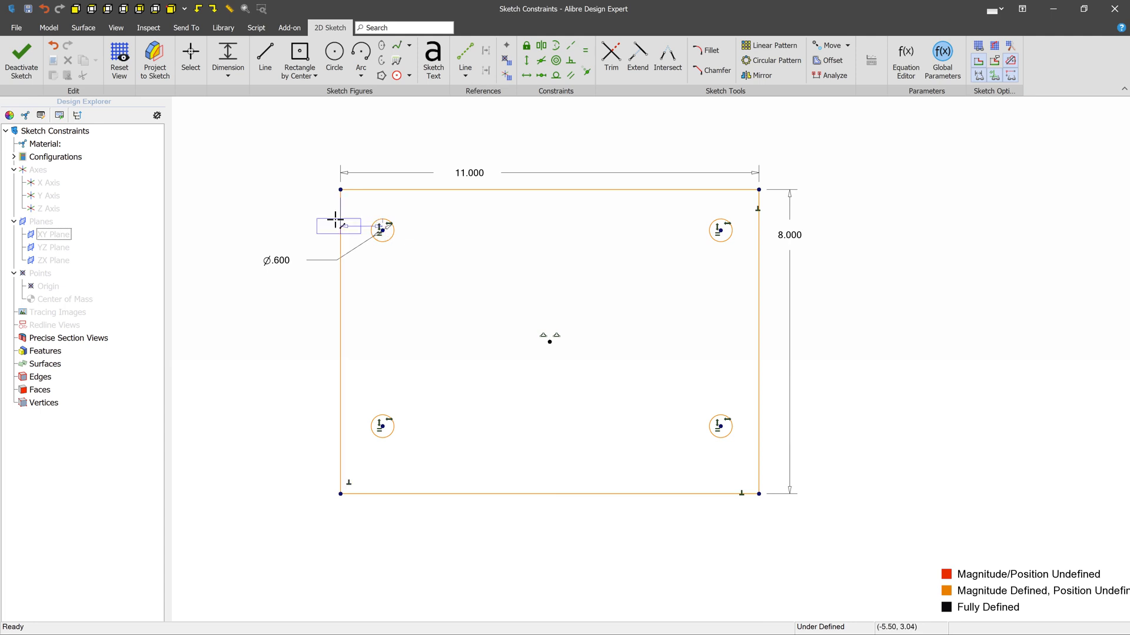
click(339, 223)
text(.800)
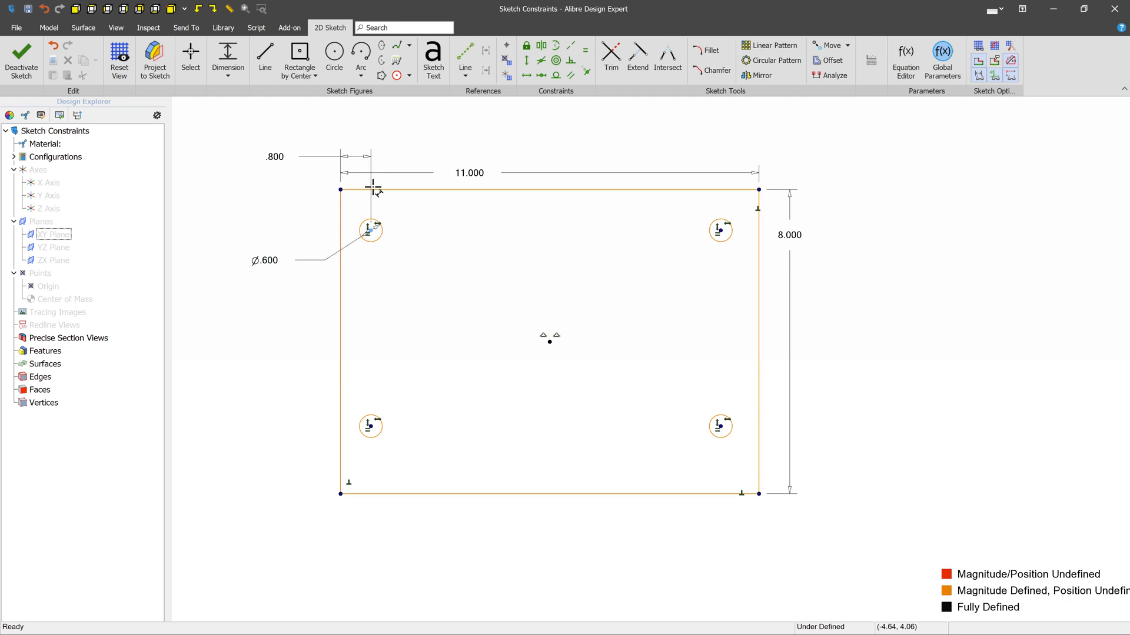
click(373, 190)
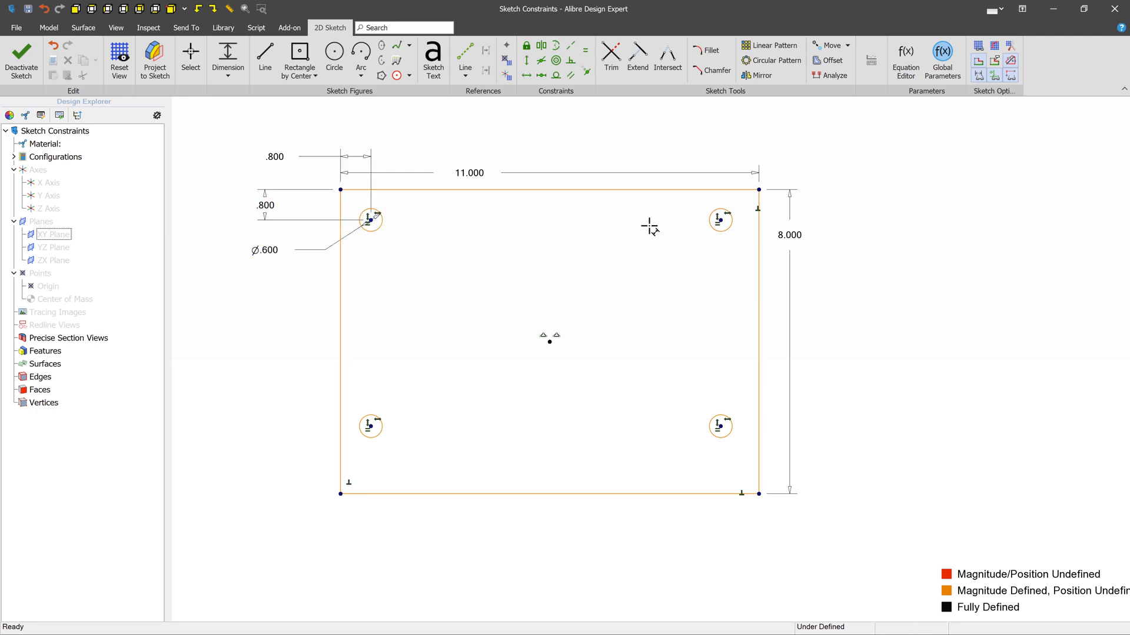
mouse_move(472, 389)
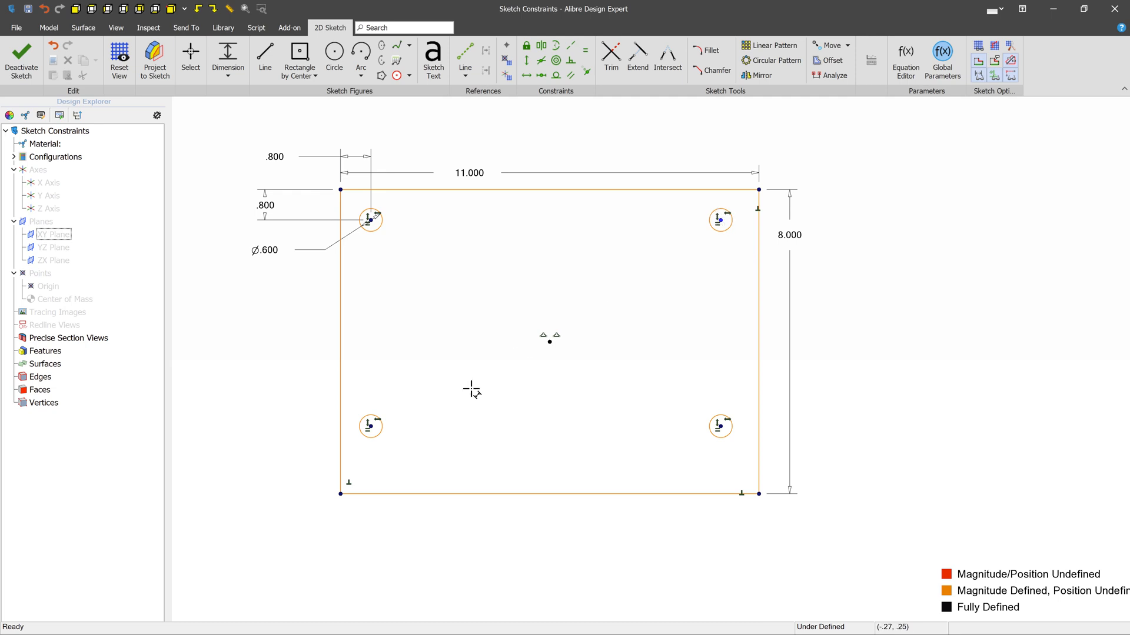
mouse_move(353, 425)
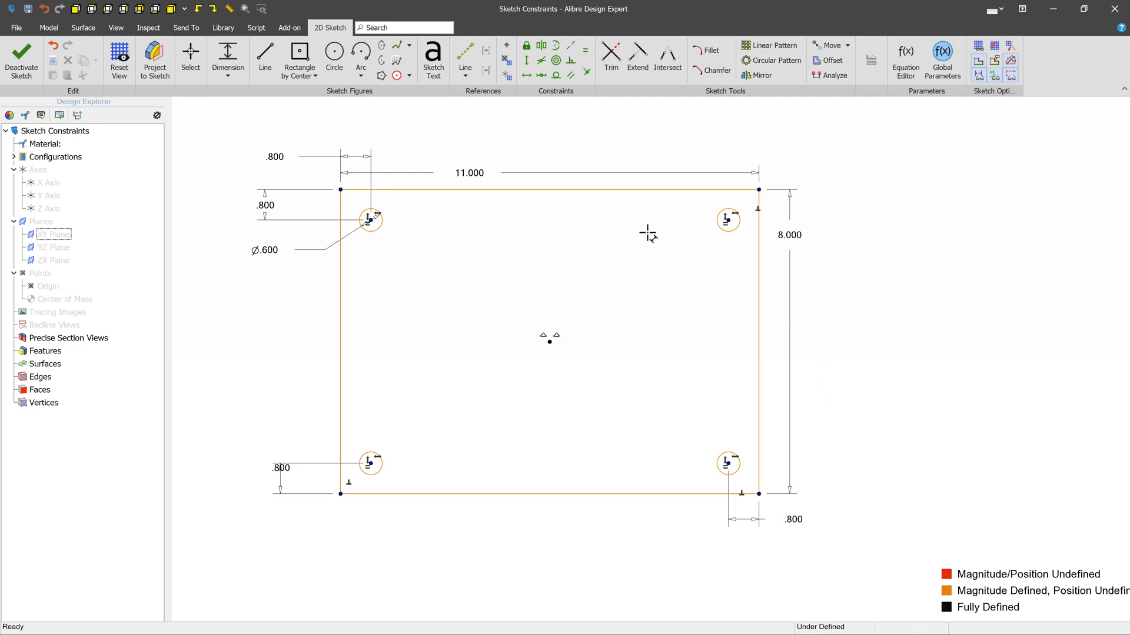
mouse_move(299, 60)
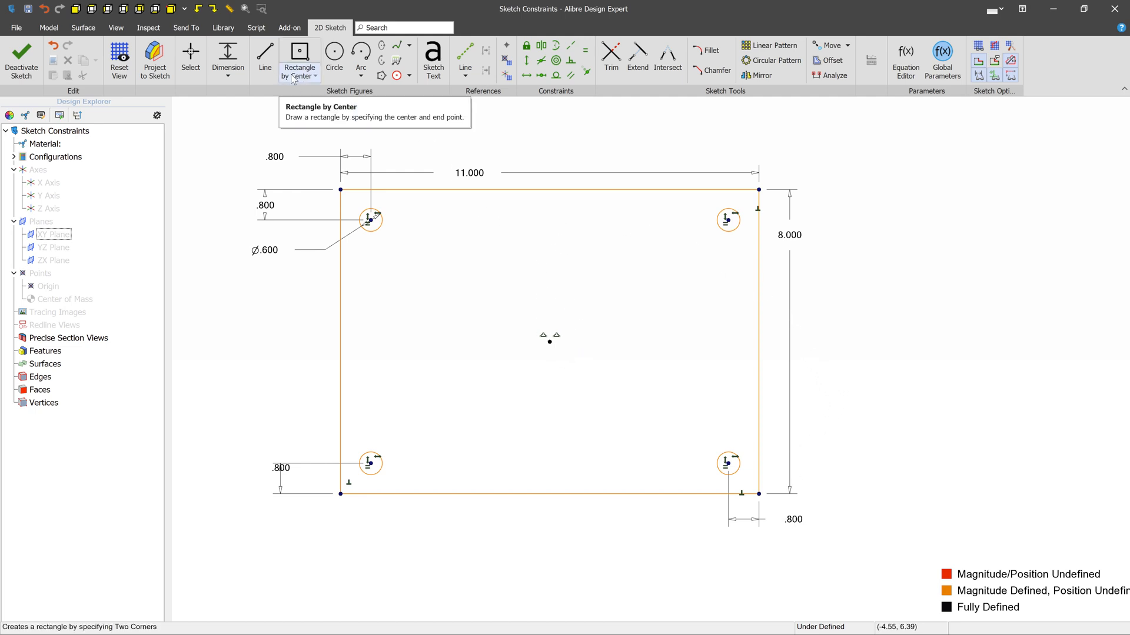
mouse_move(691, 195)
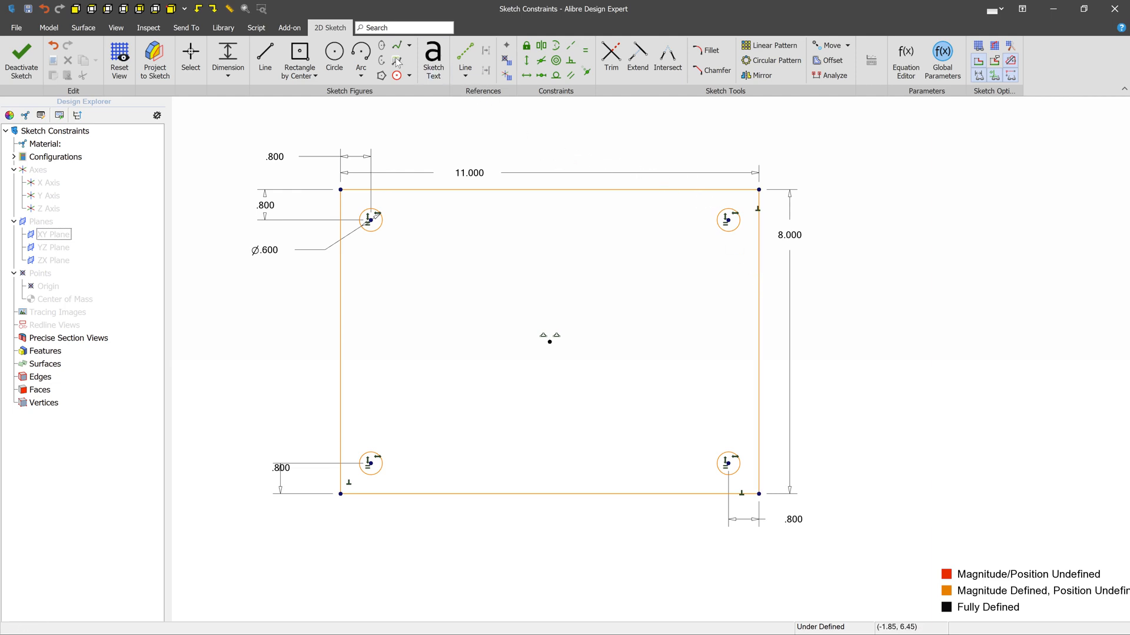
Step: Add the final Vertical constraint until the sketch reads Fully Defined, then return to Select
click(757, 343)
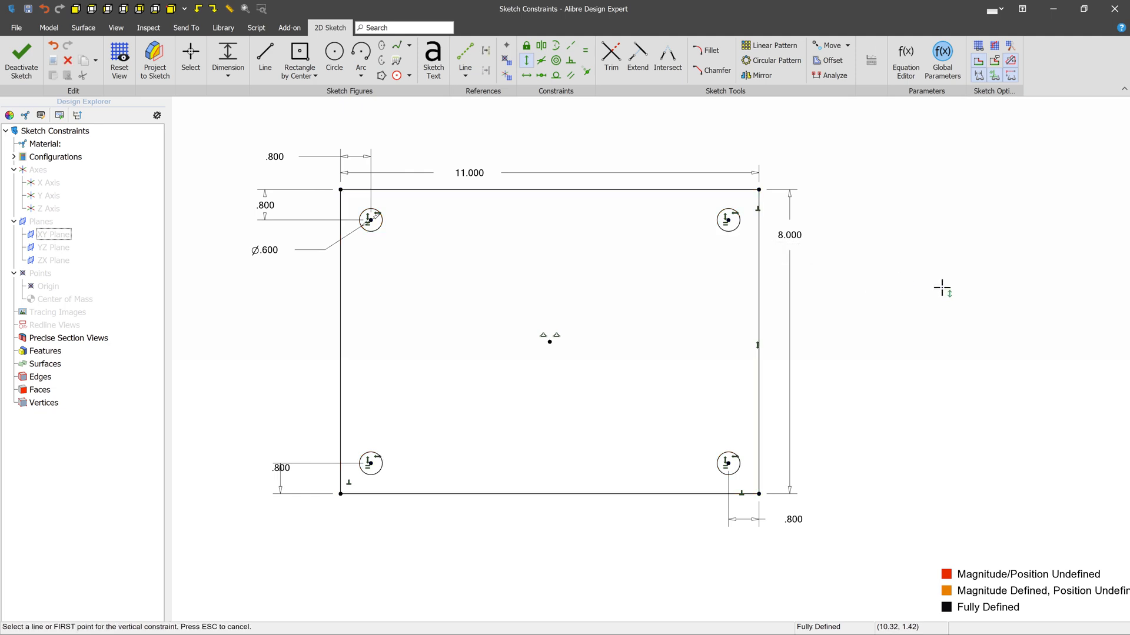
mouse_move(619, 254)
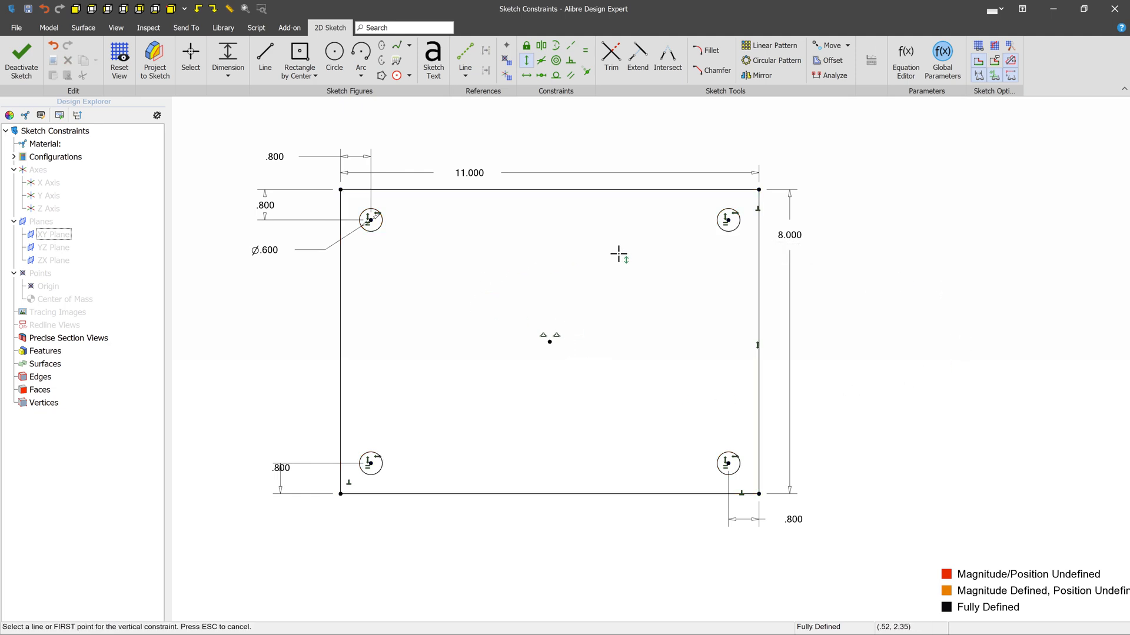
mouse_move(726, 380)
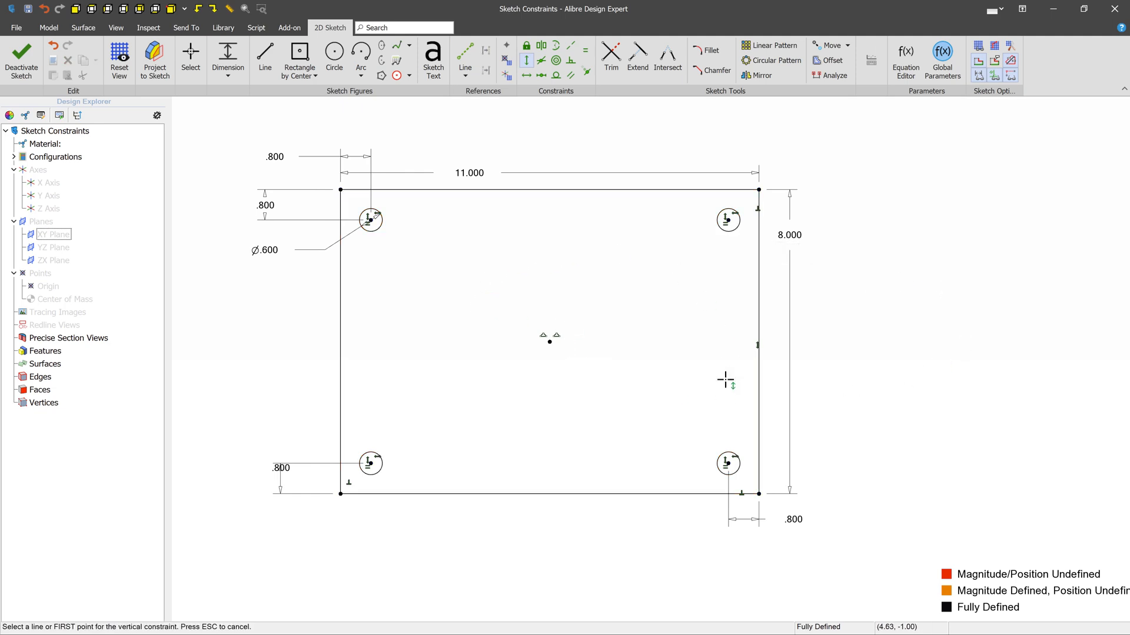
mouse_move(366, 253)
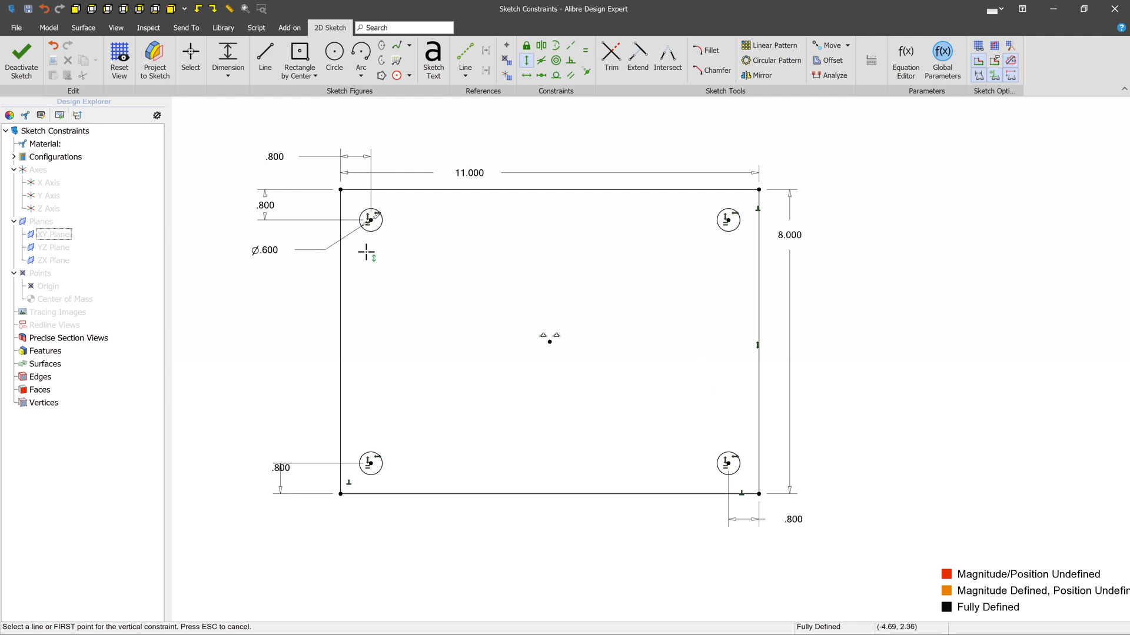
mouse_move(366, 238)
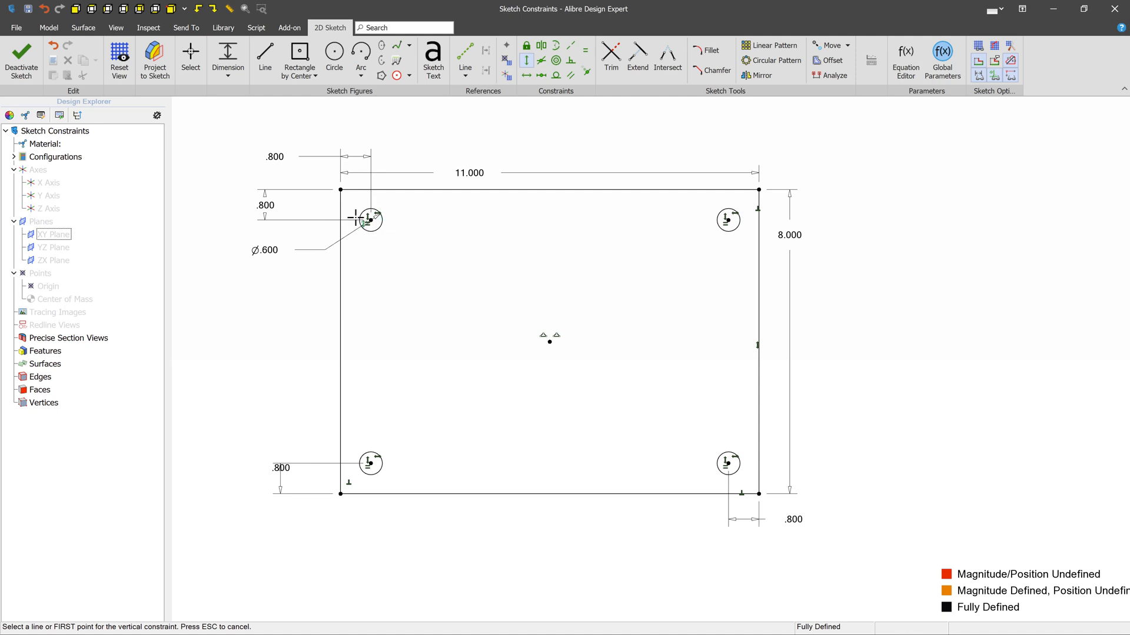
mouse_move(693, 466)
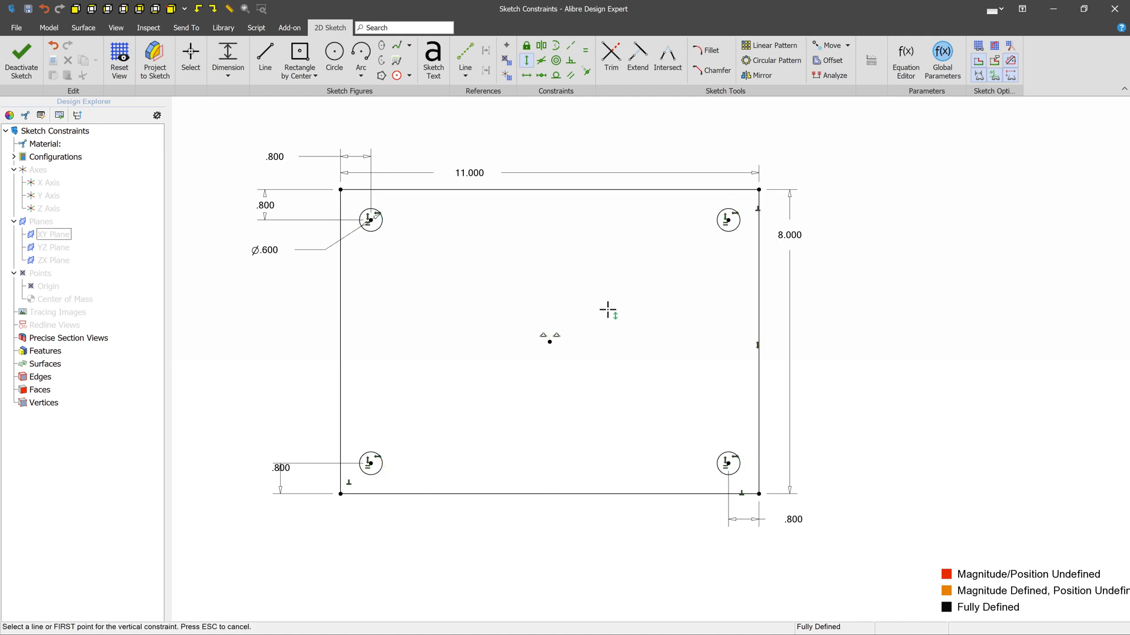
mouse_move(700, 427)
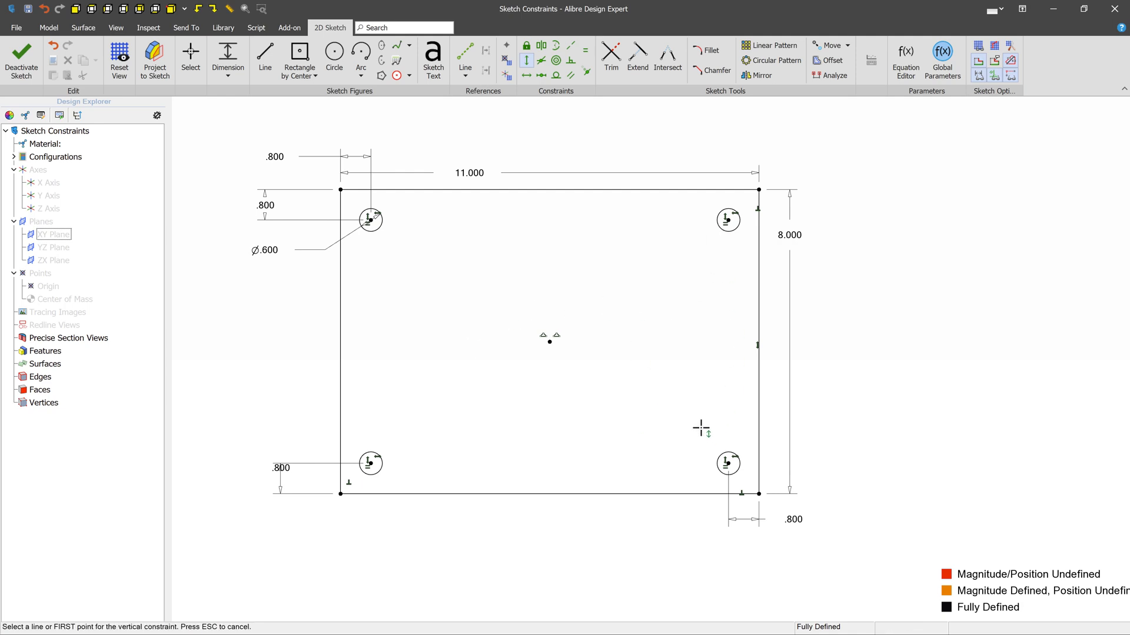
mouse_move(841, 320)
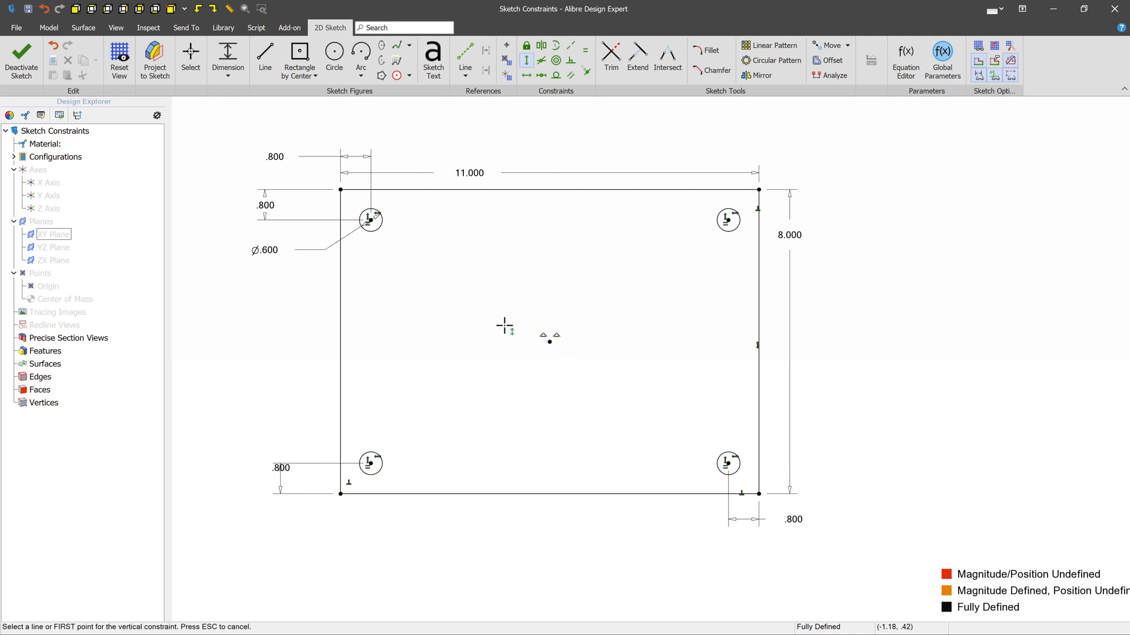
mouse_move(370, 277)
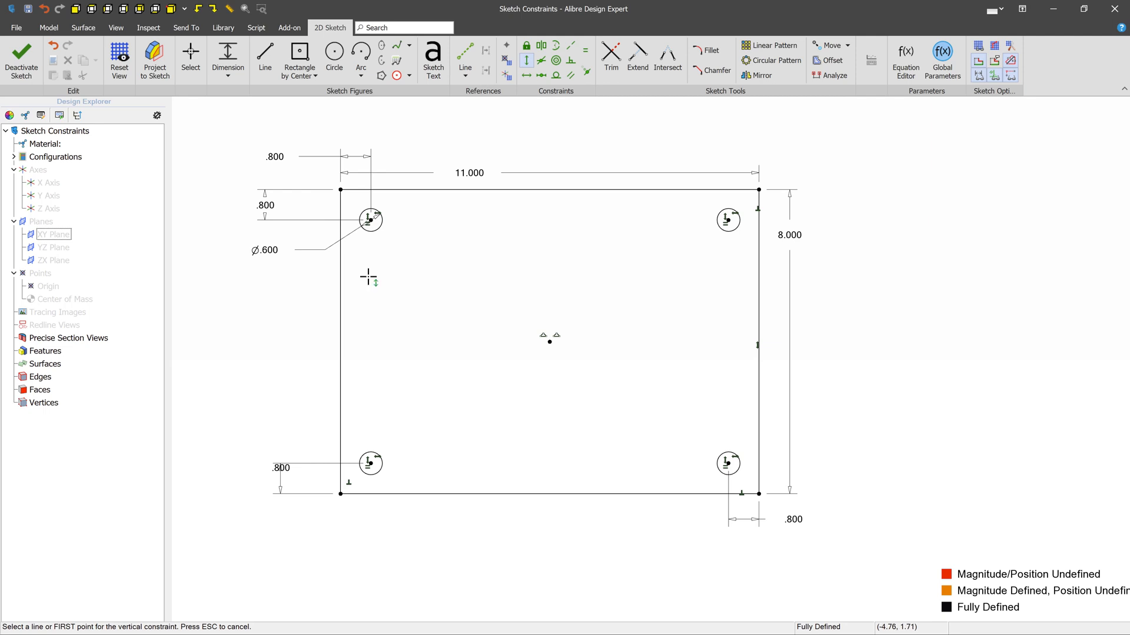
click(190, 59)
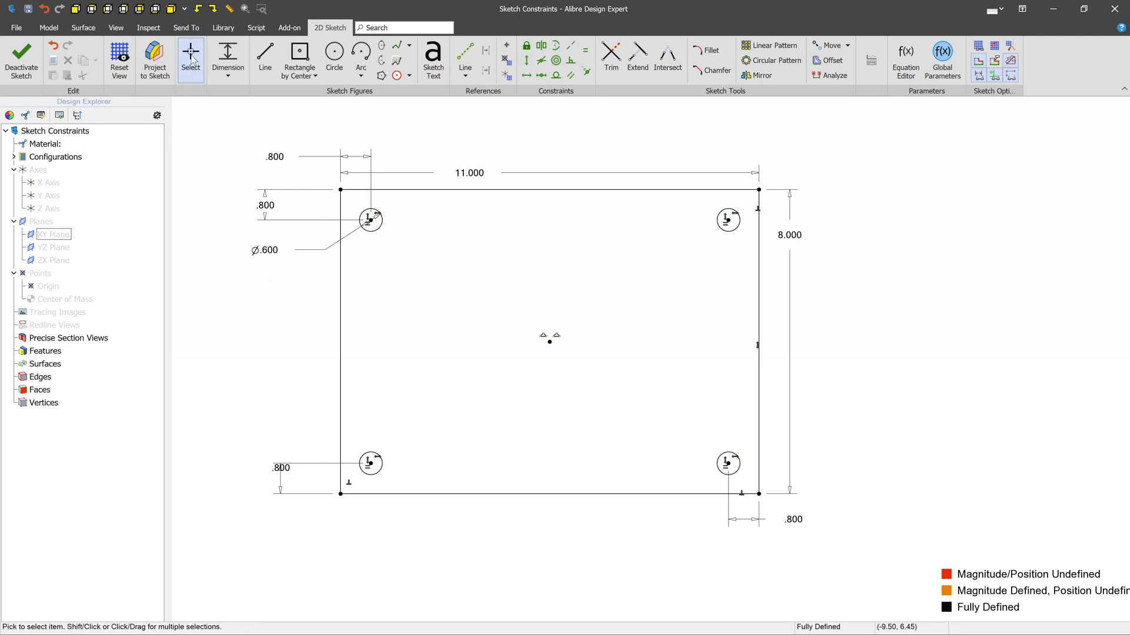
mouse_move(448, 253)
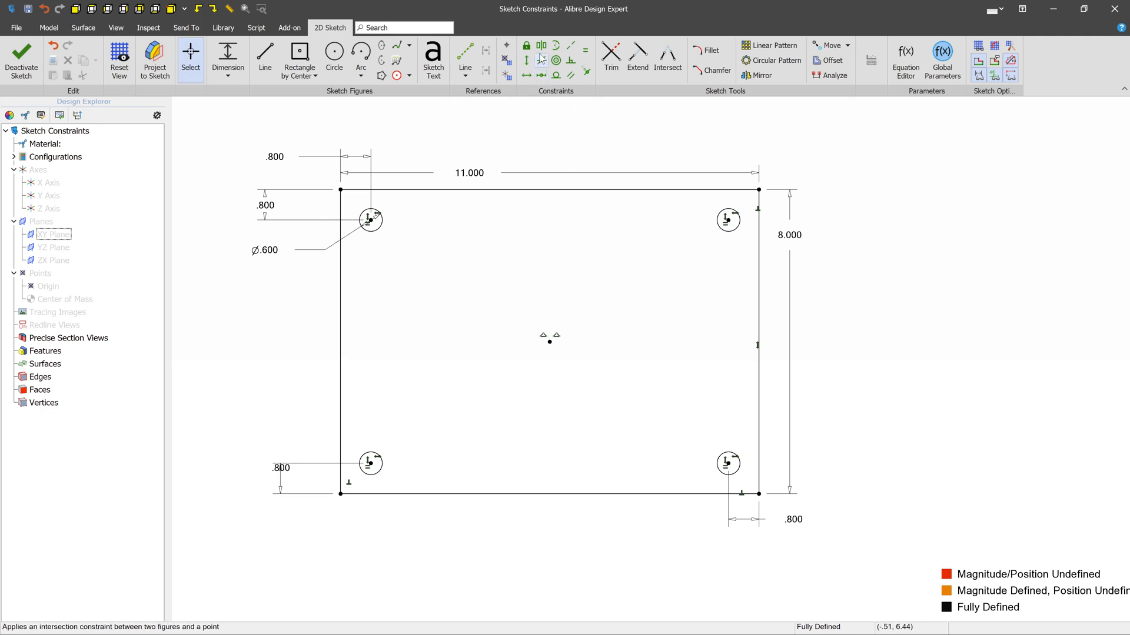
mouse_move(540, 45)
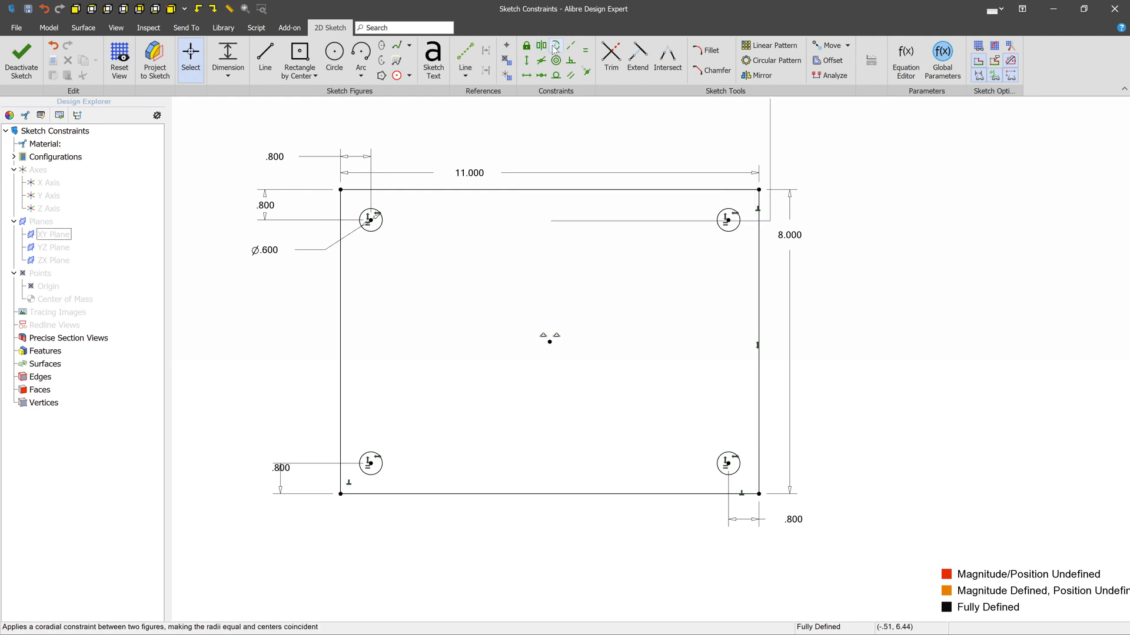
mouse_move(556, 46)
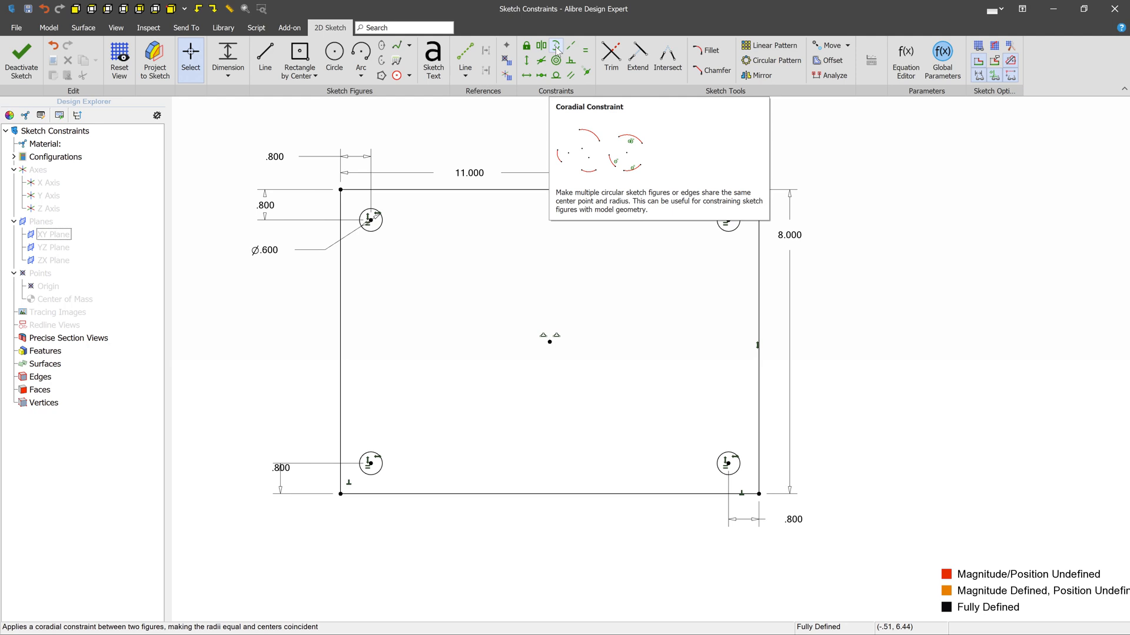
mouse_move(569, 45)
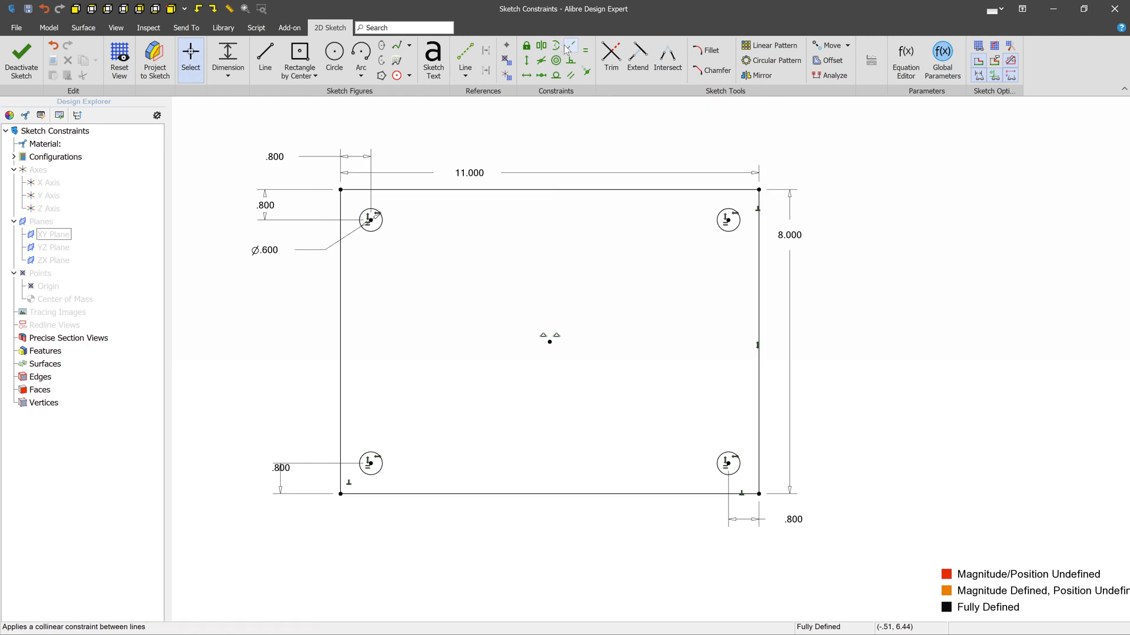
mouse_move(570, 46)
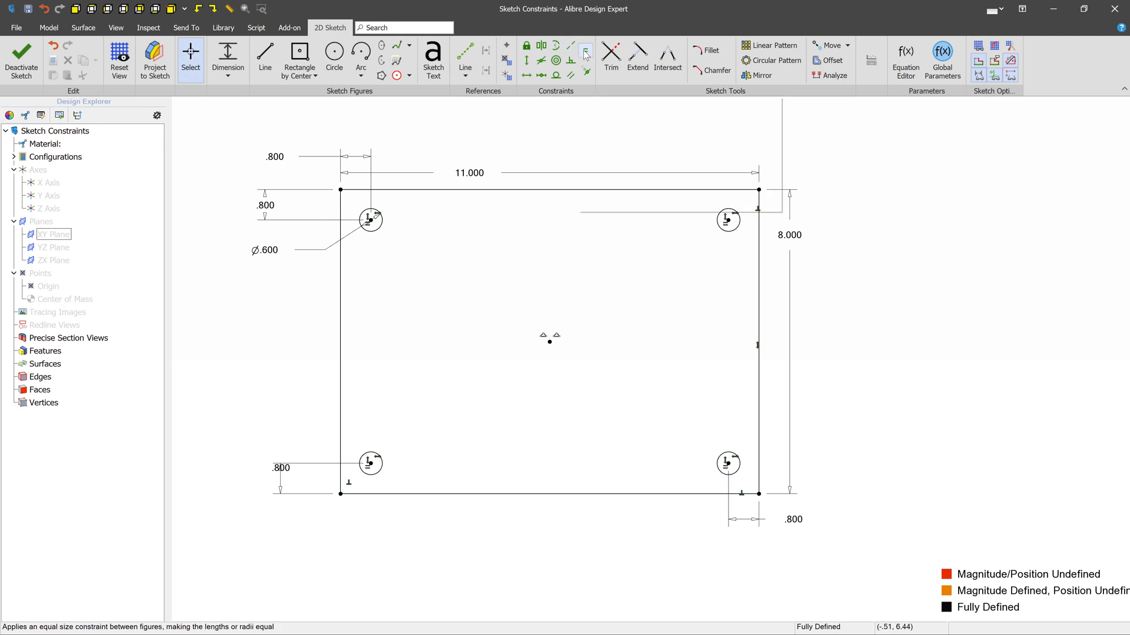
mouse_move(586, 51)
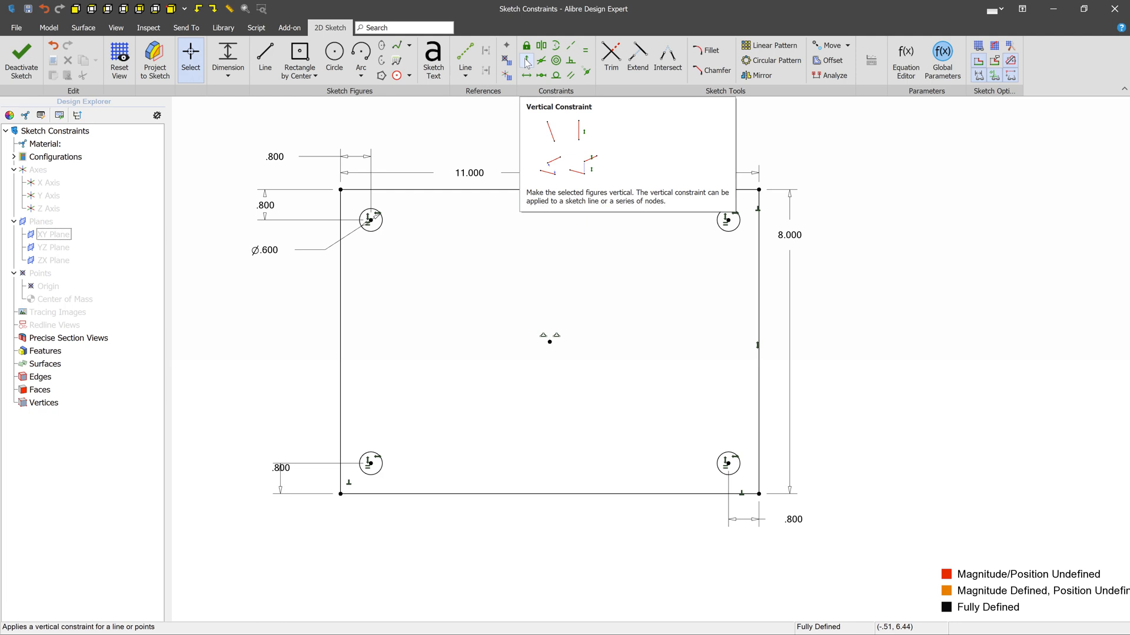
mouse_move(526, 74)
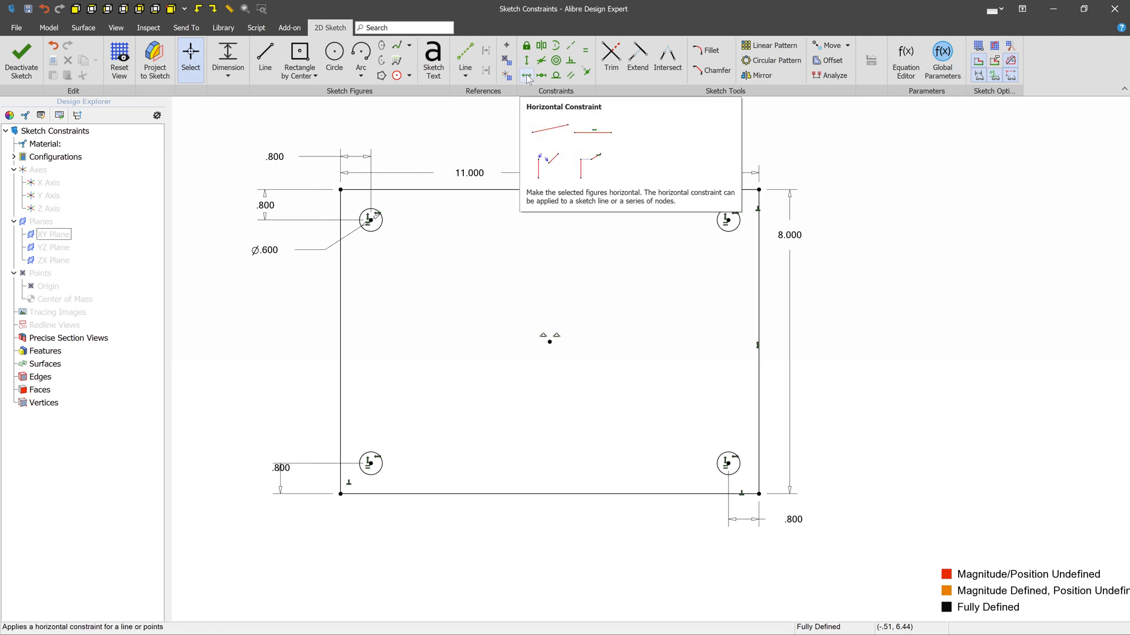
mouse_move(540, 67)
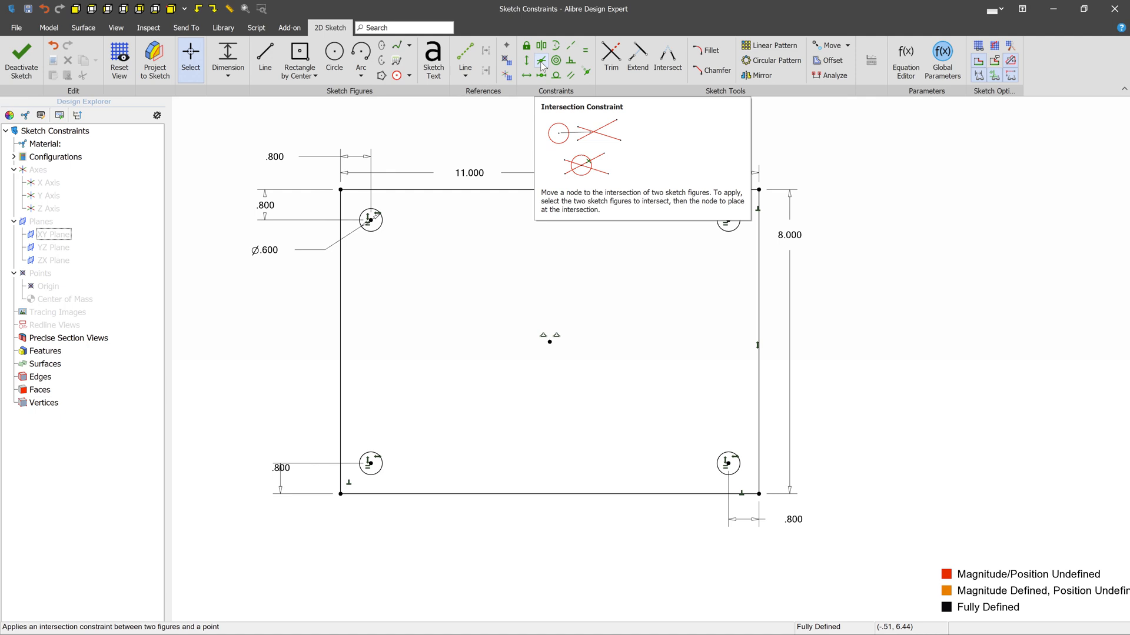
mouse_move(556, 62)
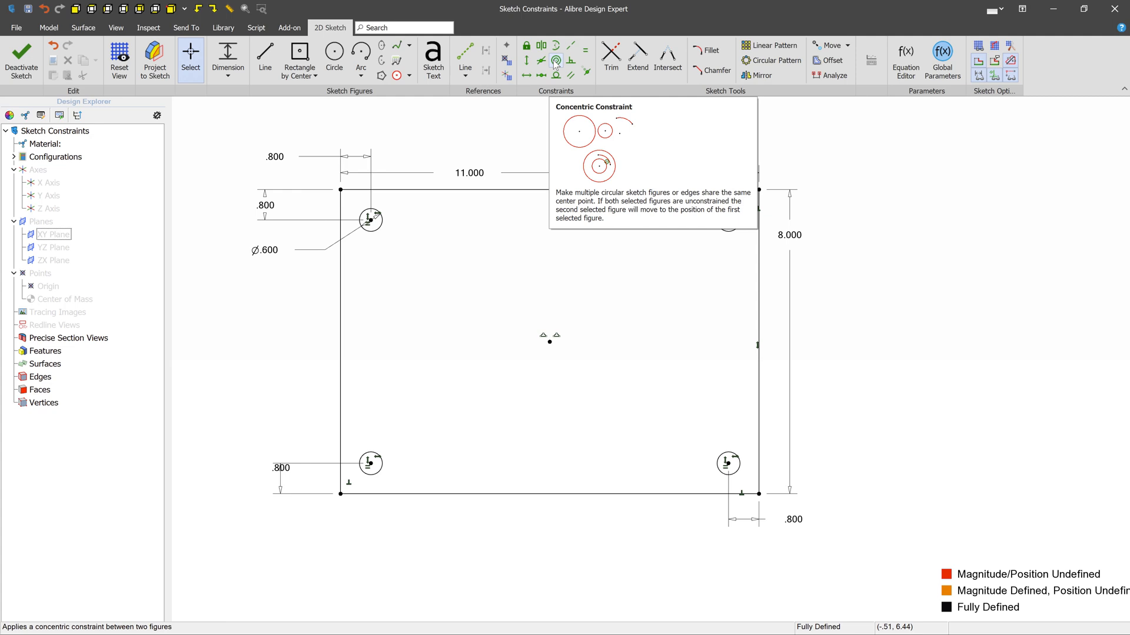
mouse_move(569, 63)
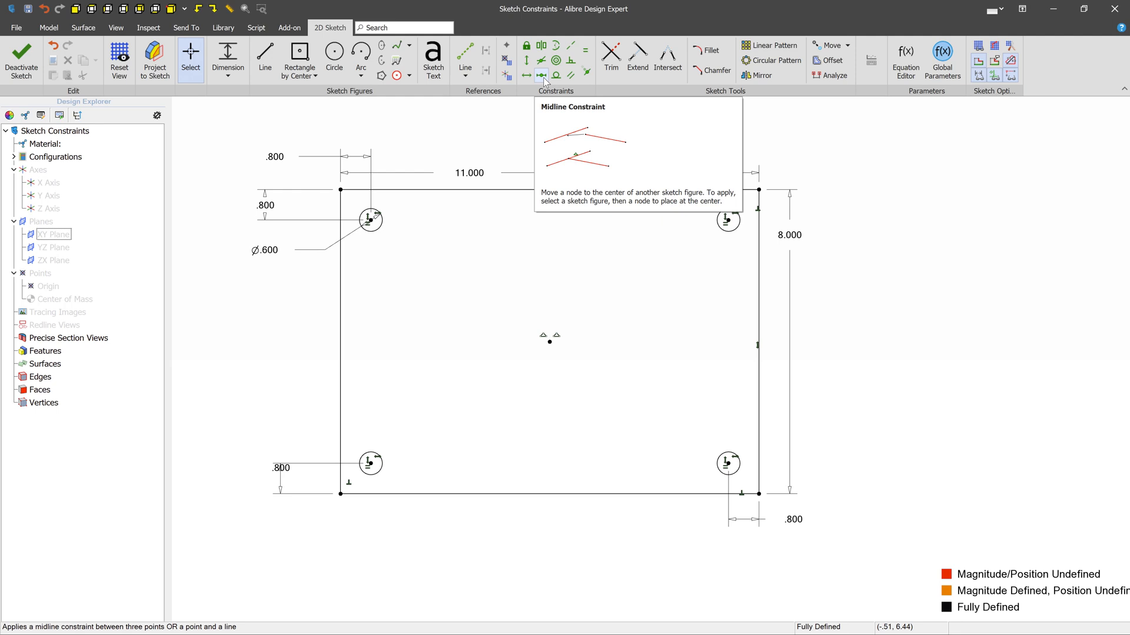
mouse_move(556, 77)
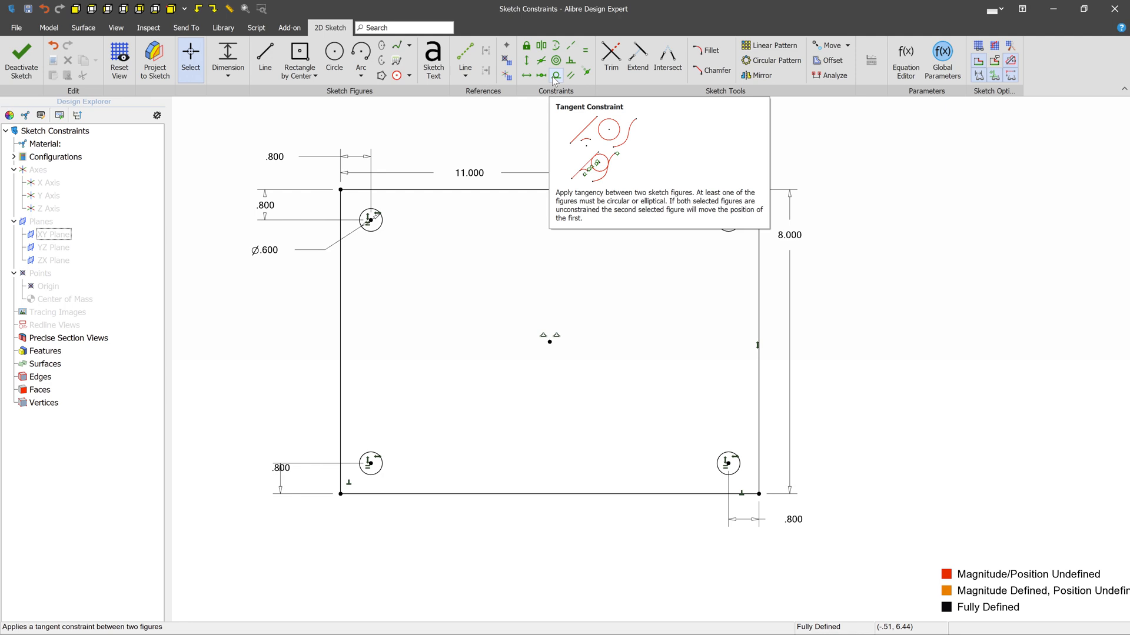
mouse_move(570, 76)
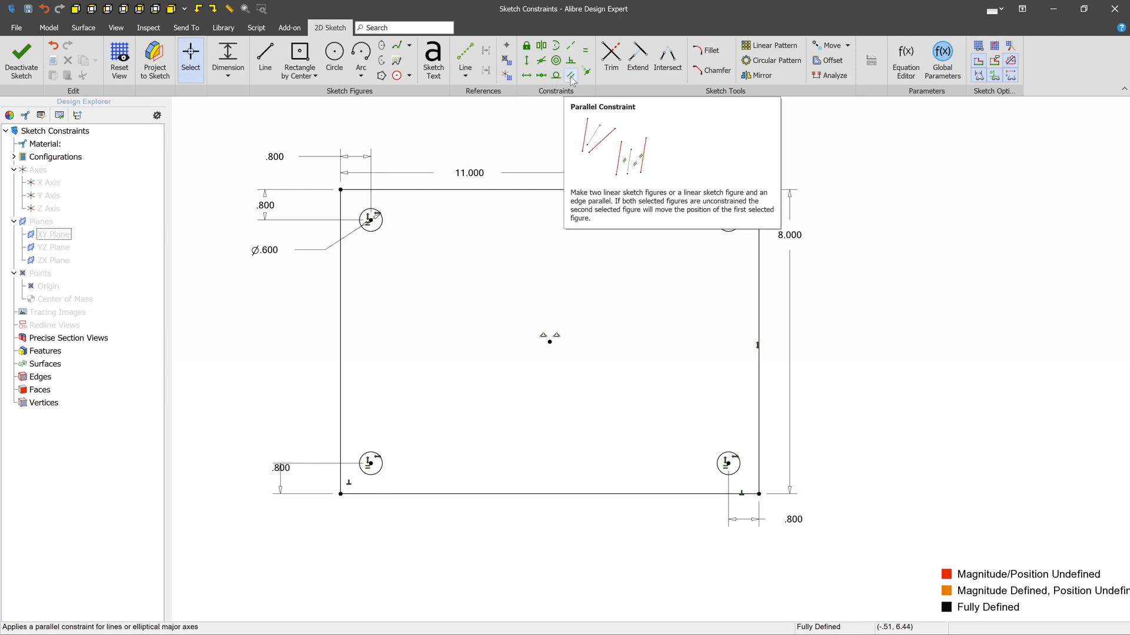
mouse_move(587, 75)
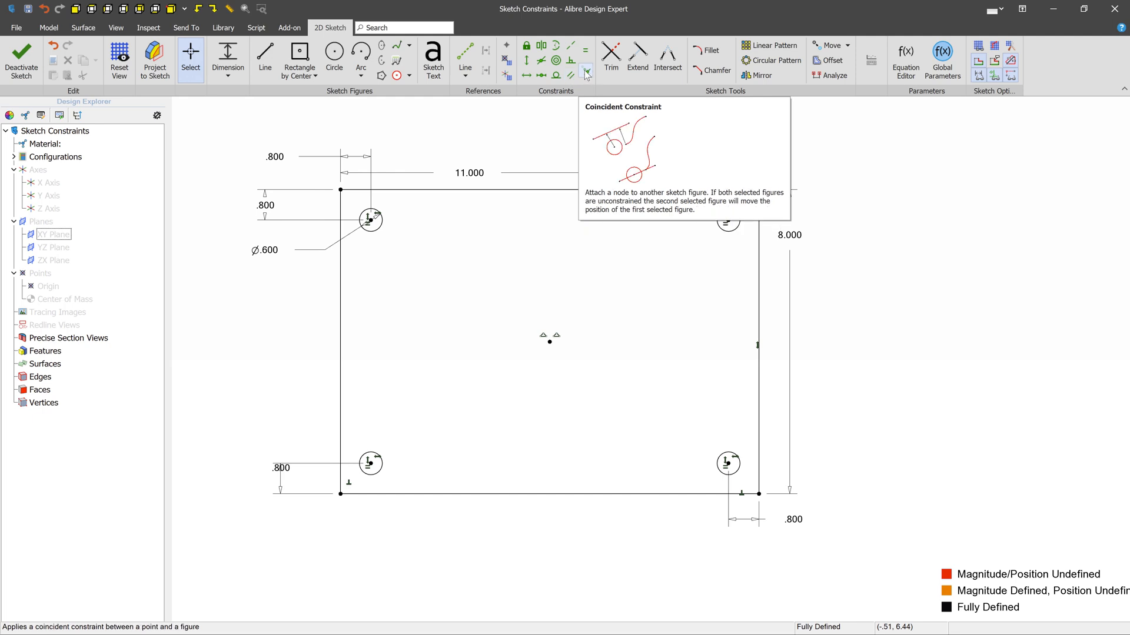